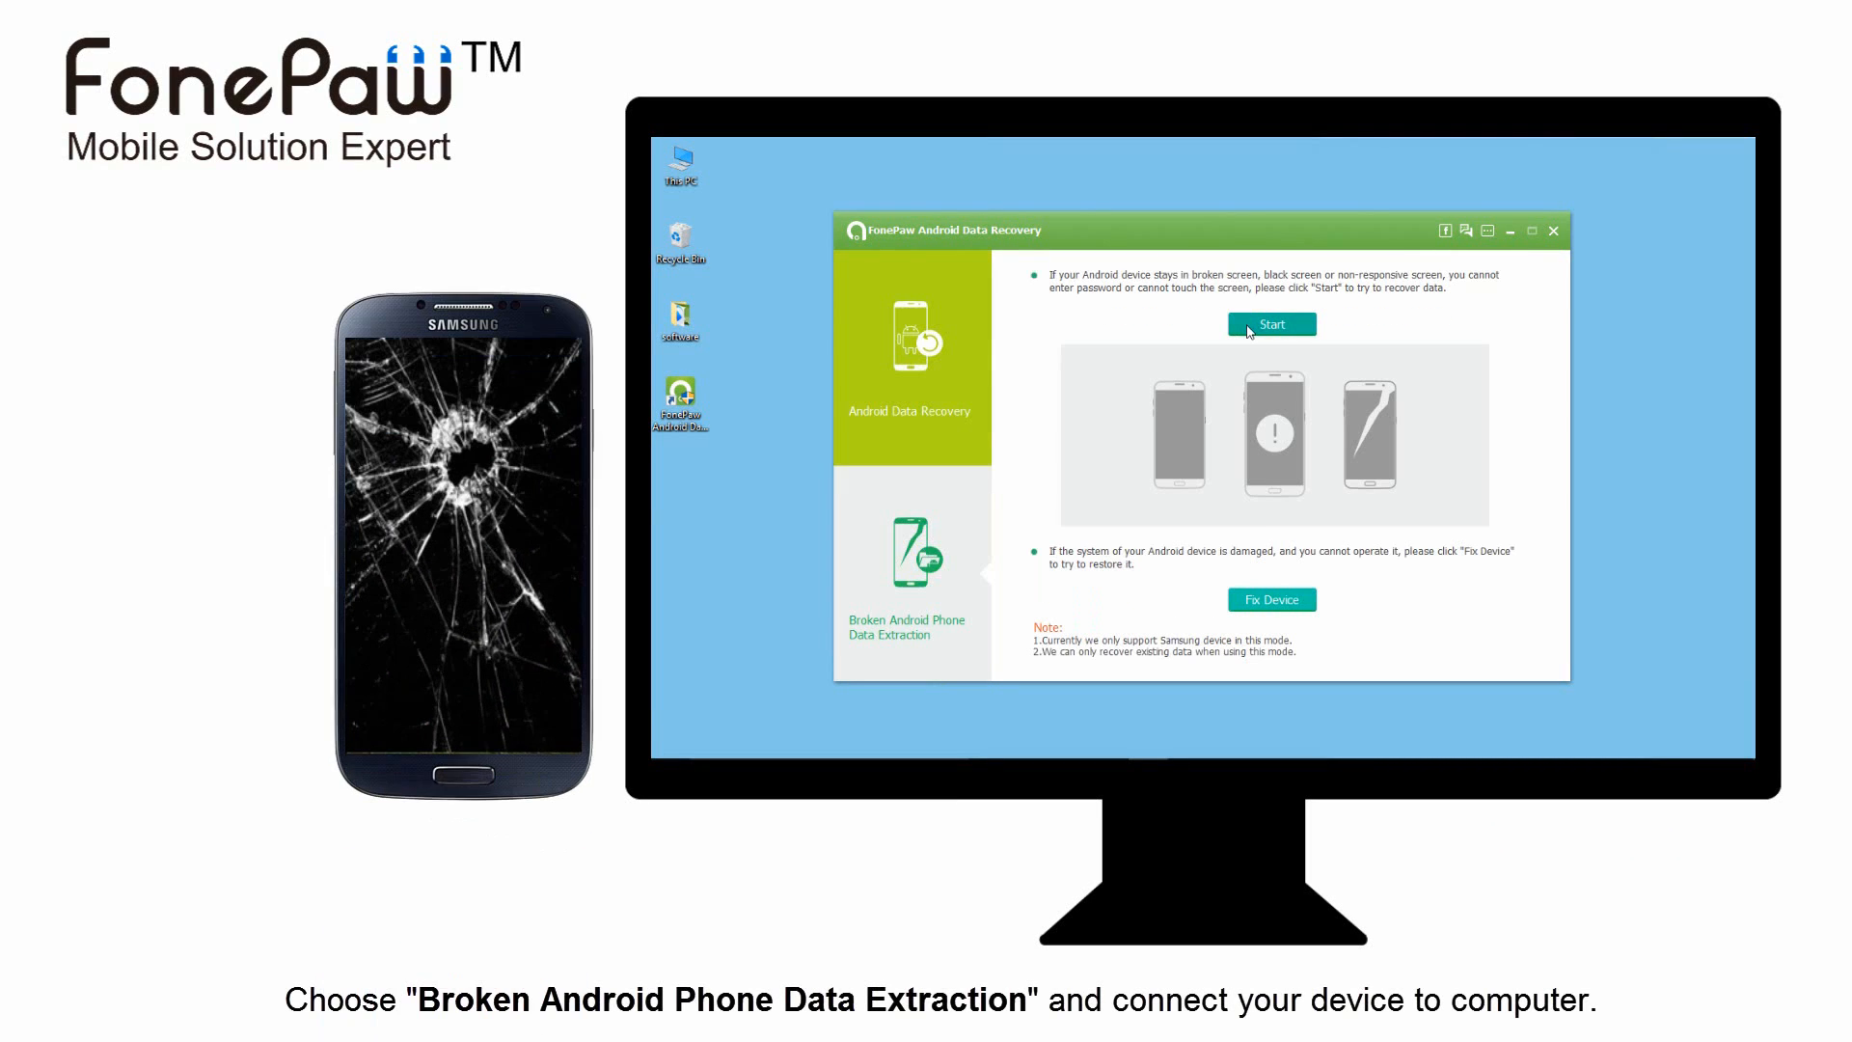
- Start broken-phone extraction for a Galaxy S4, model GT-I9505, and accept the disclaimer
left_click(1272, 323)
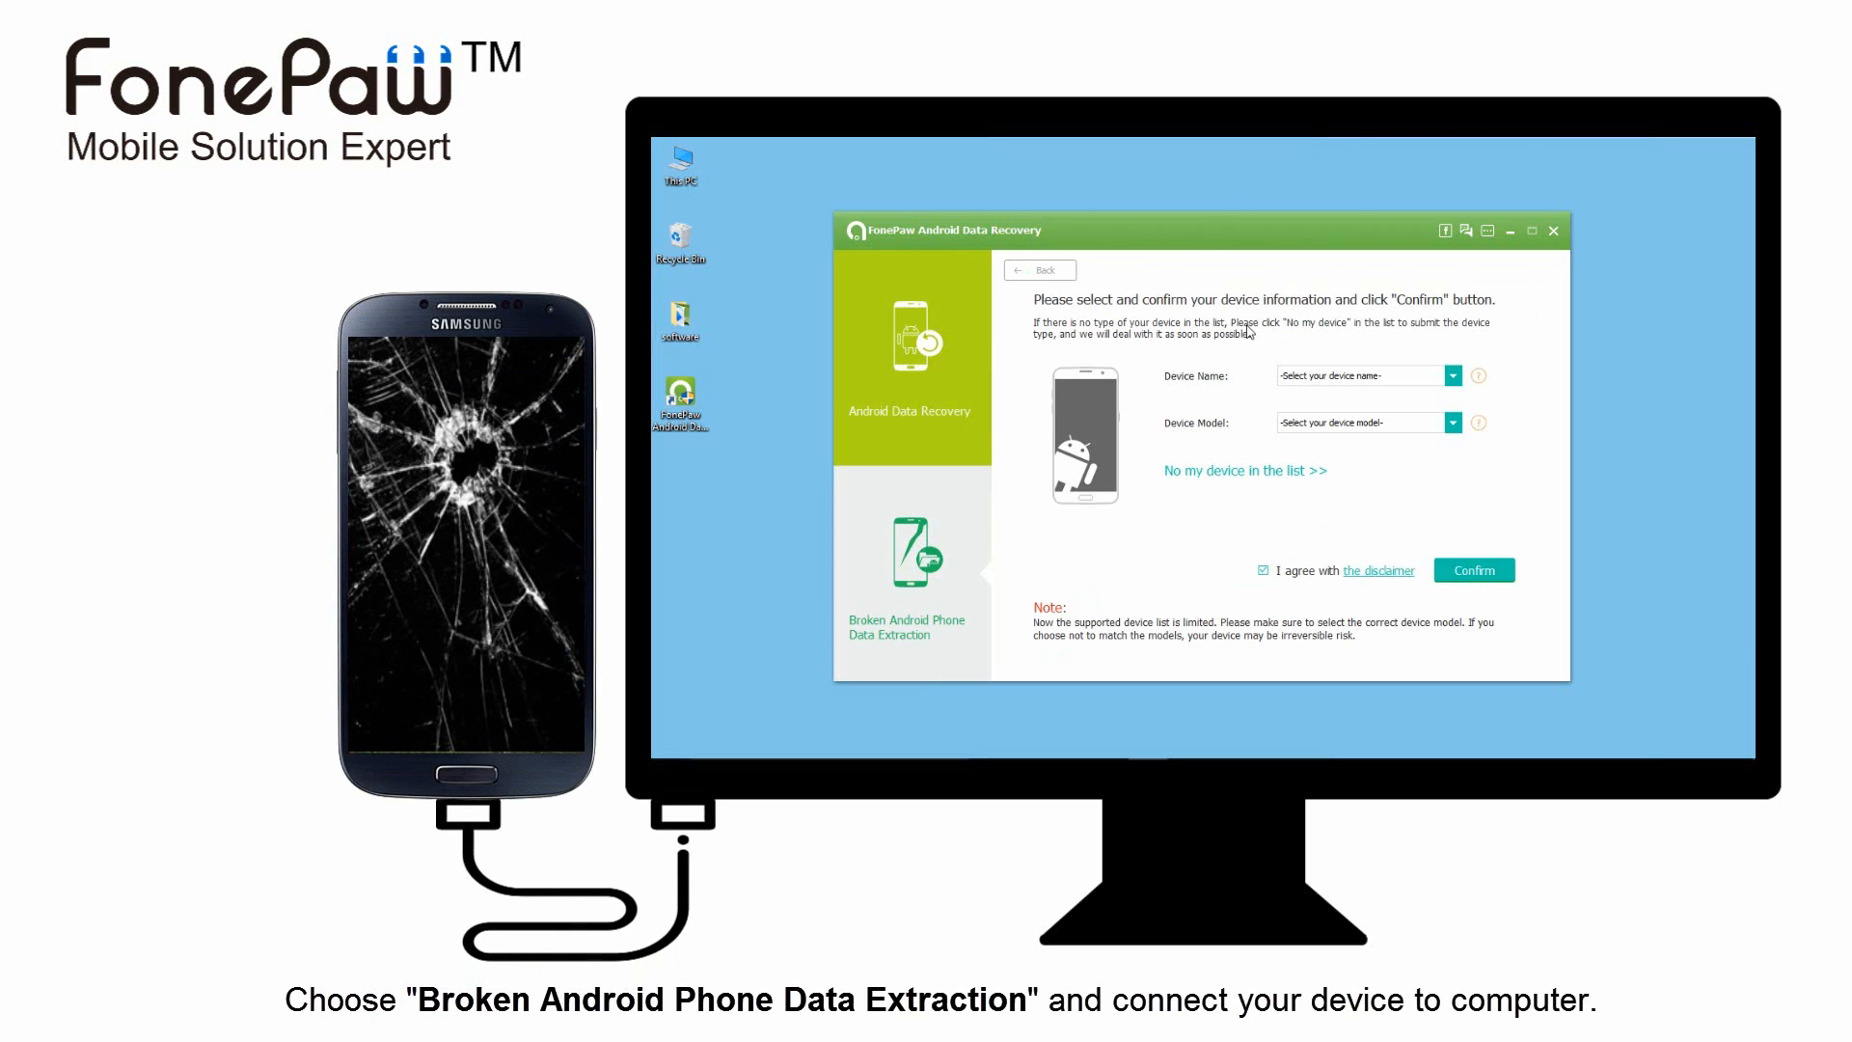
left_click(1451, 375)
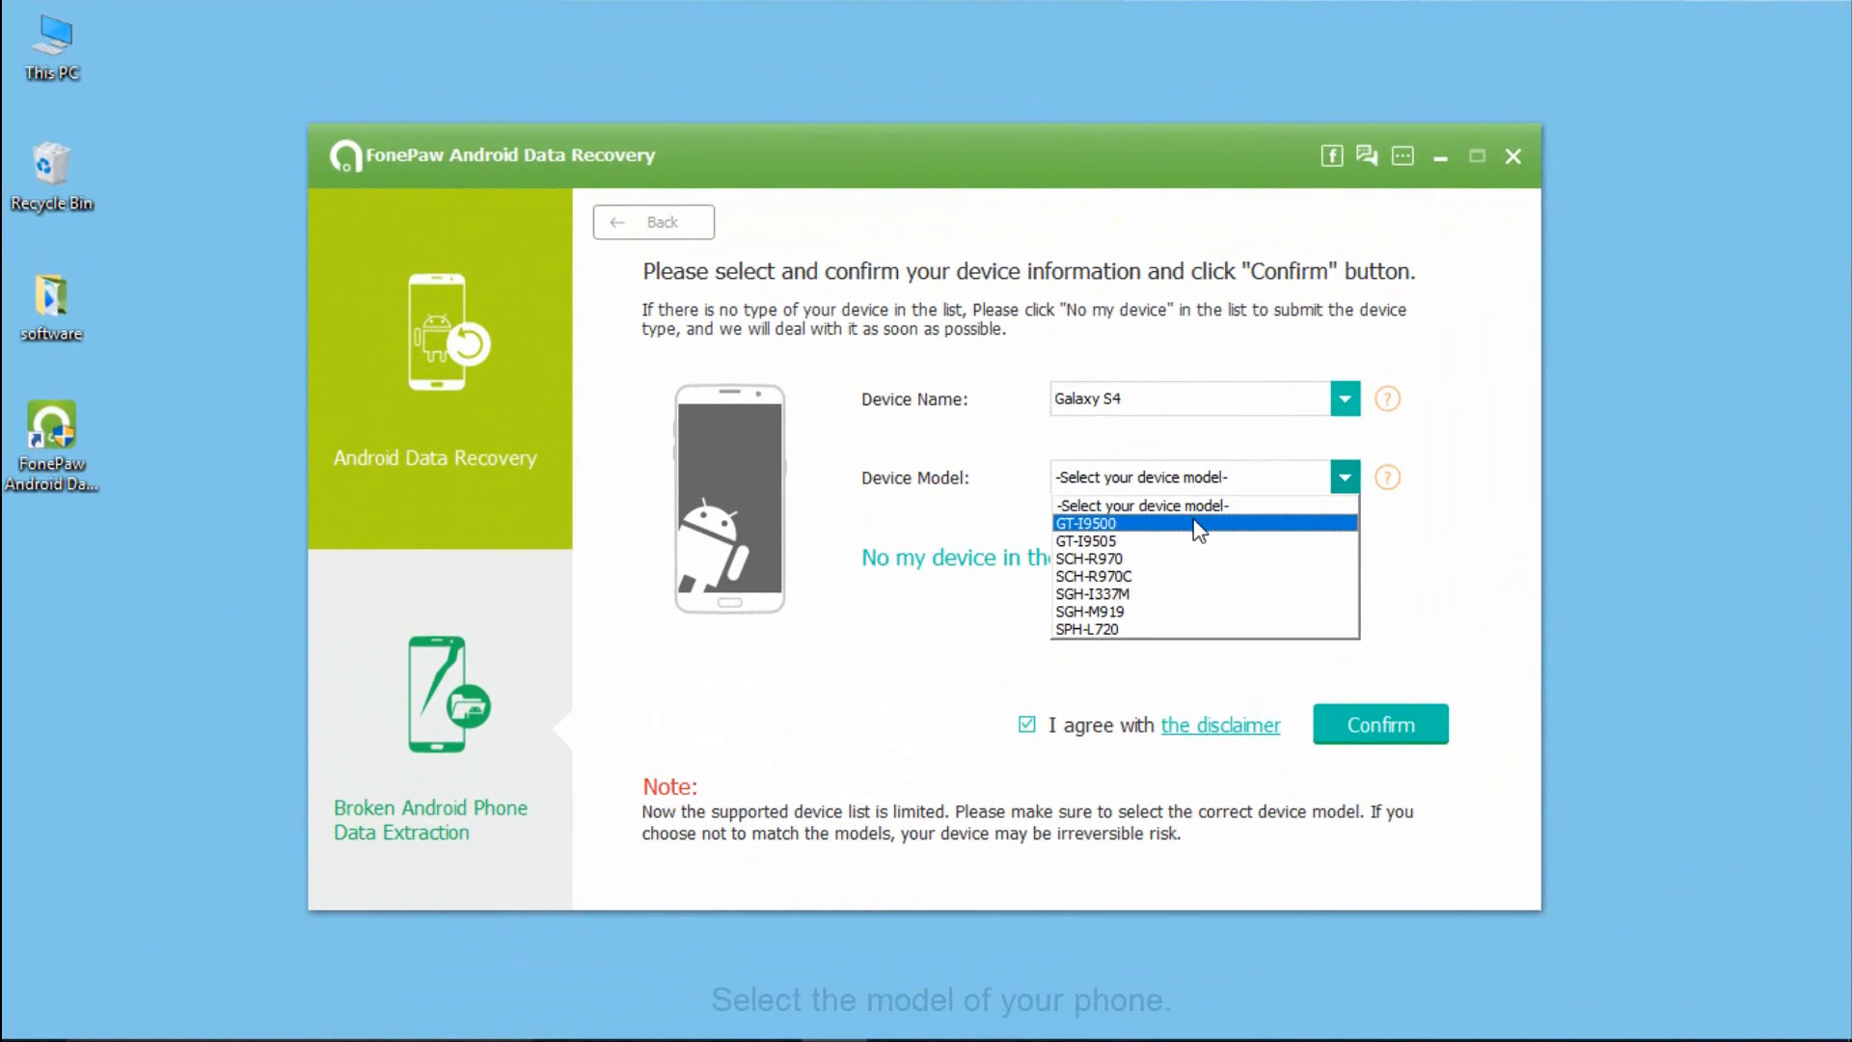
left_click(1084, 542)
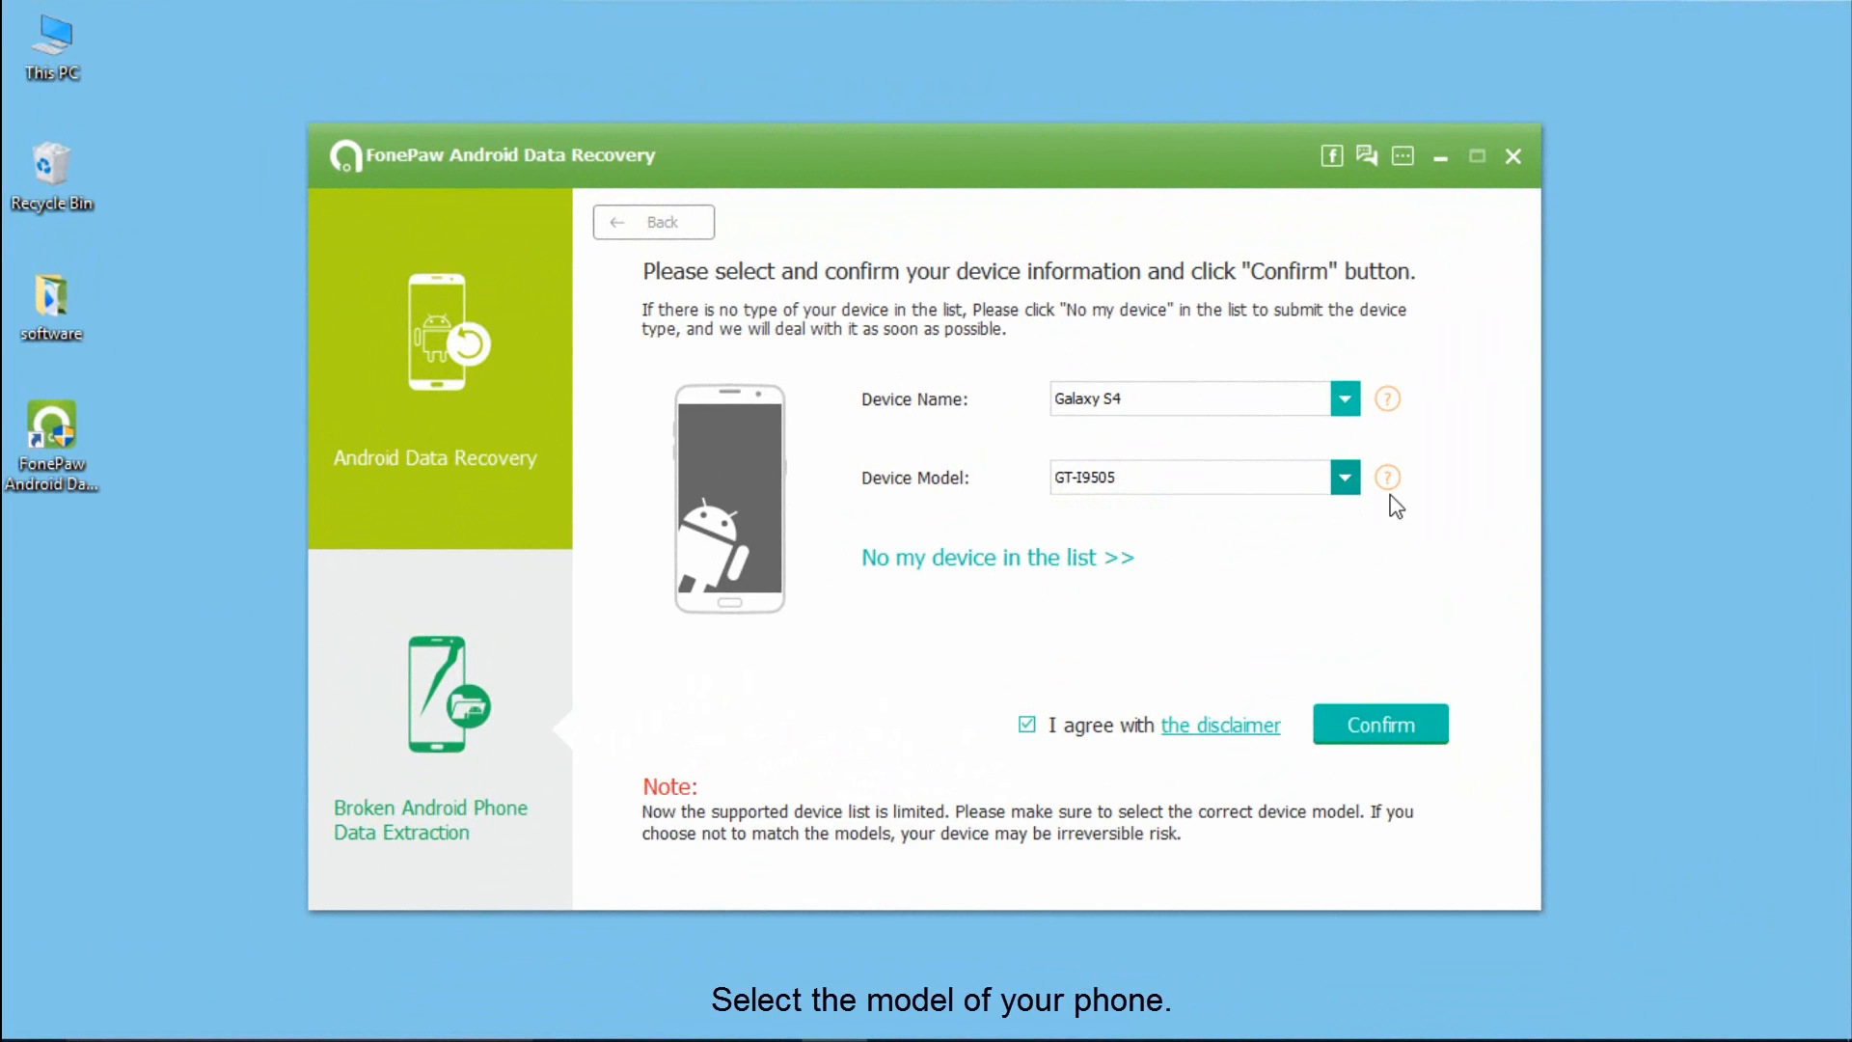
left_click(1387, 477)
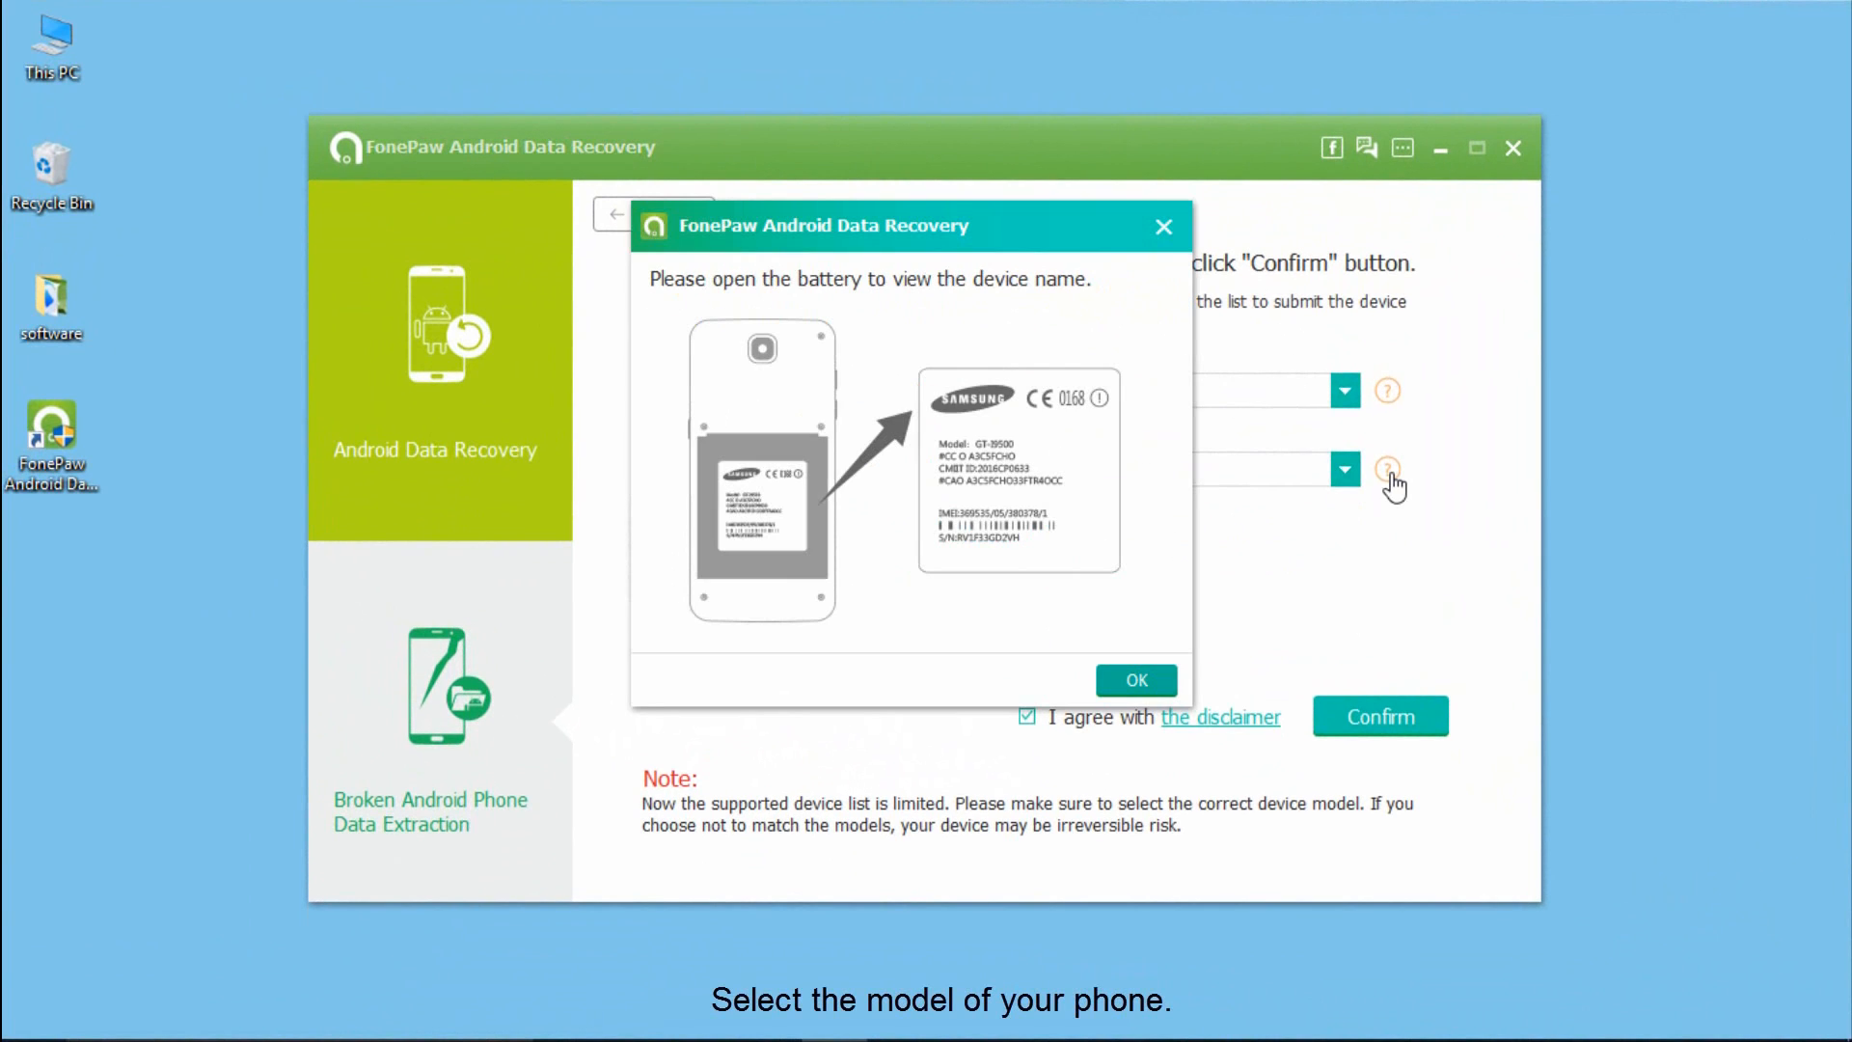
left_click(1136, 680)
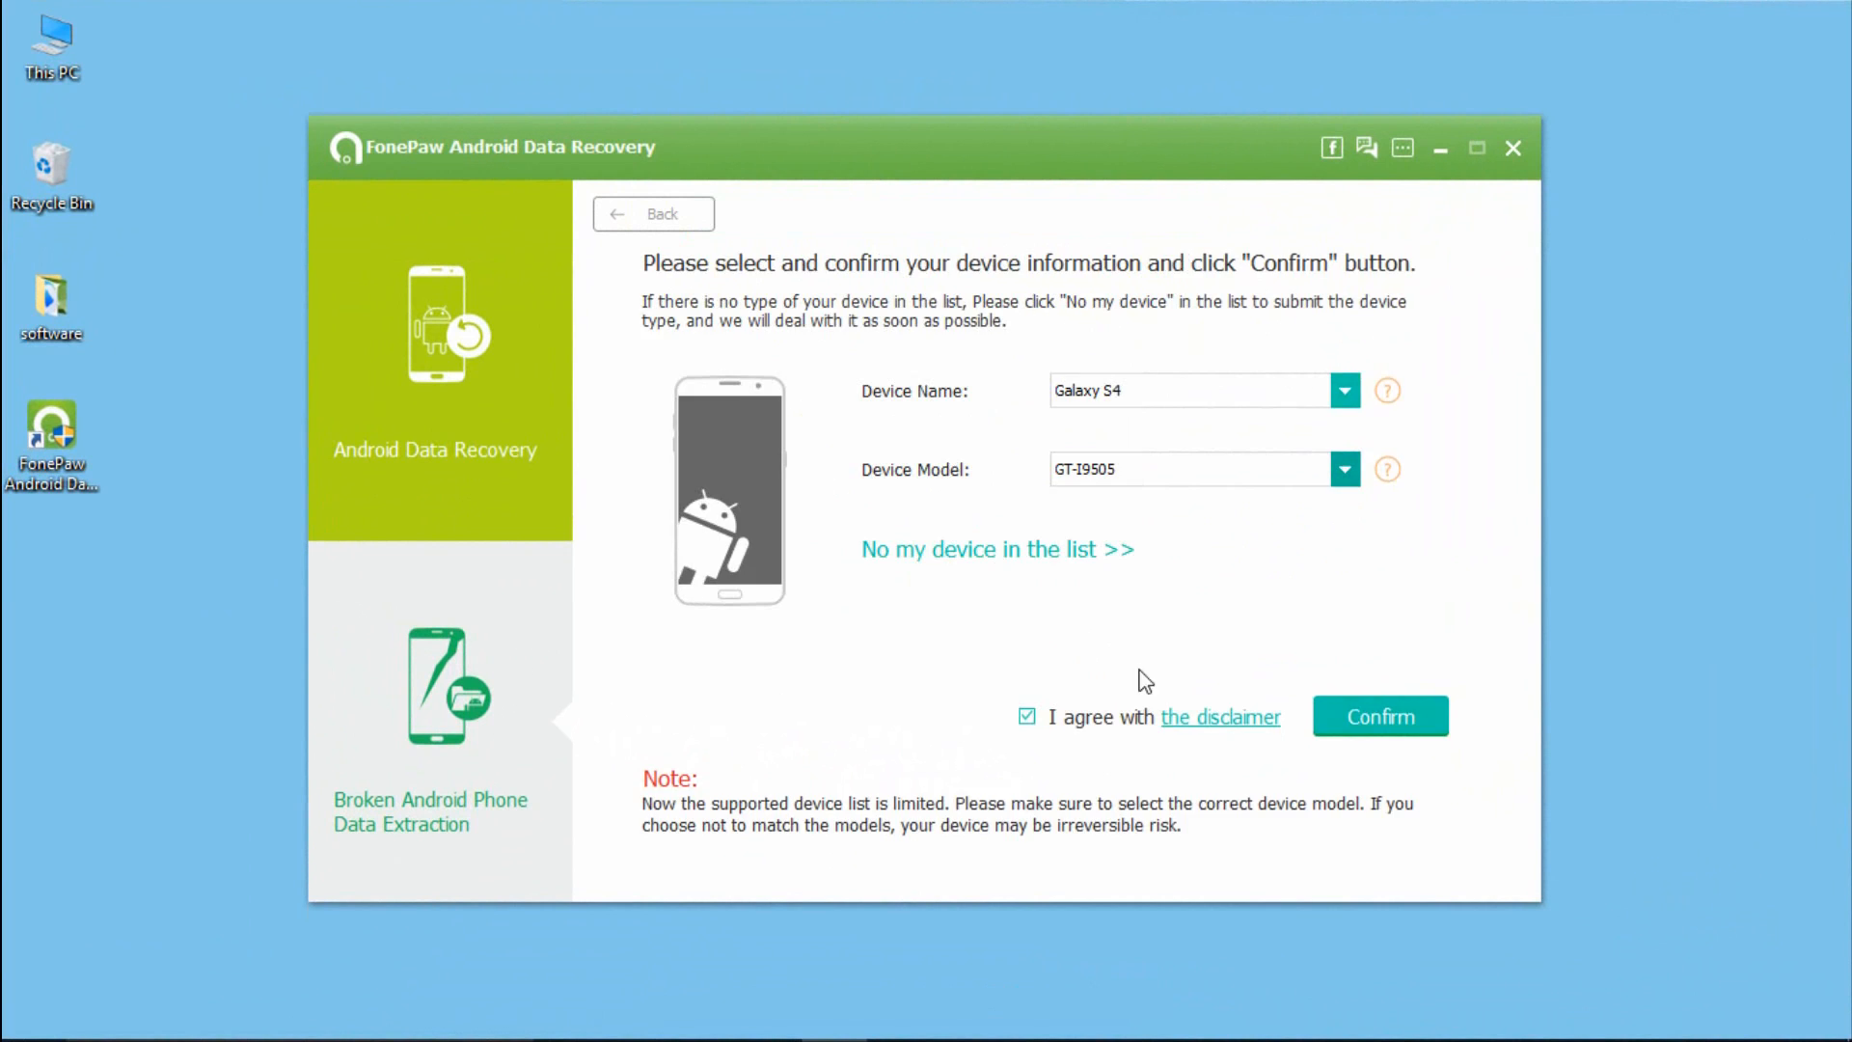
left_click(1380, 715)
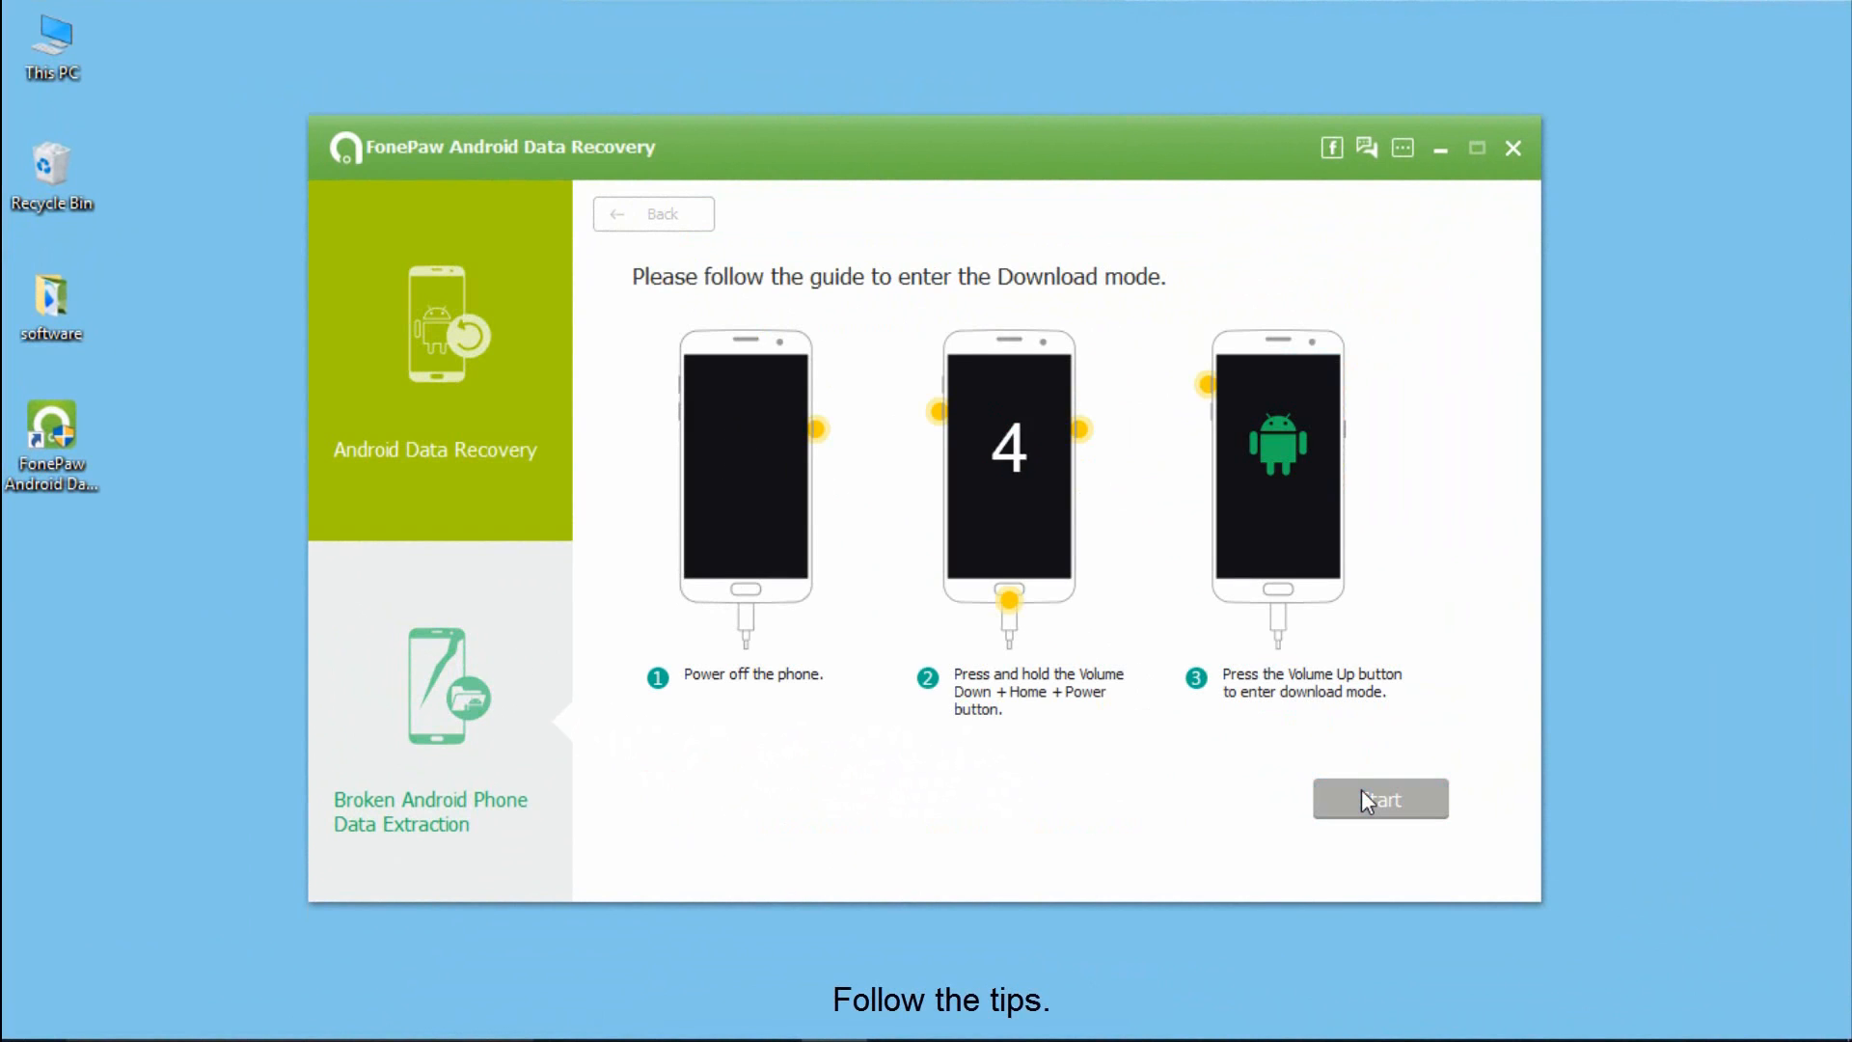
- Start scanning the Galaxy S4 once it is in download mode
left_click(1380, 798)
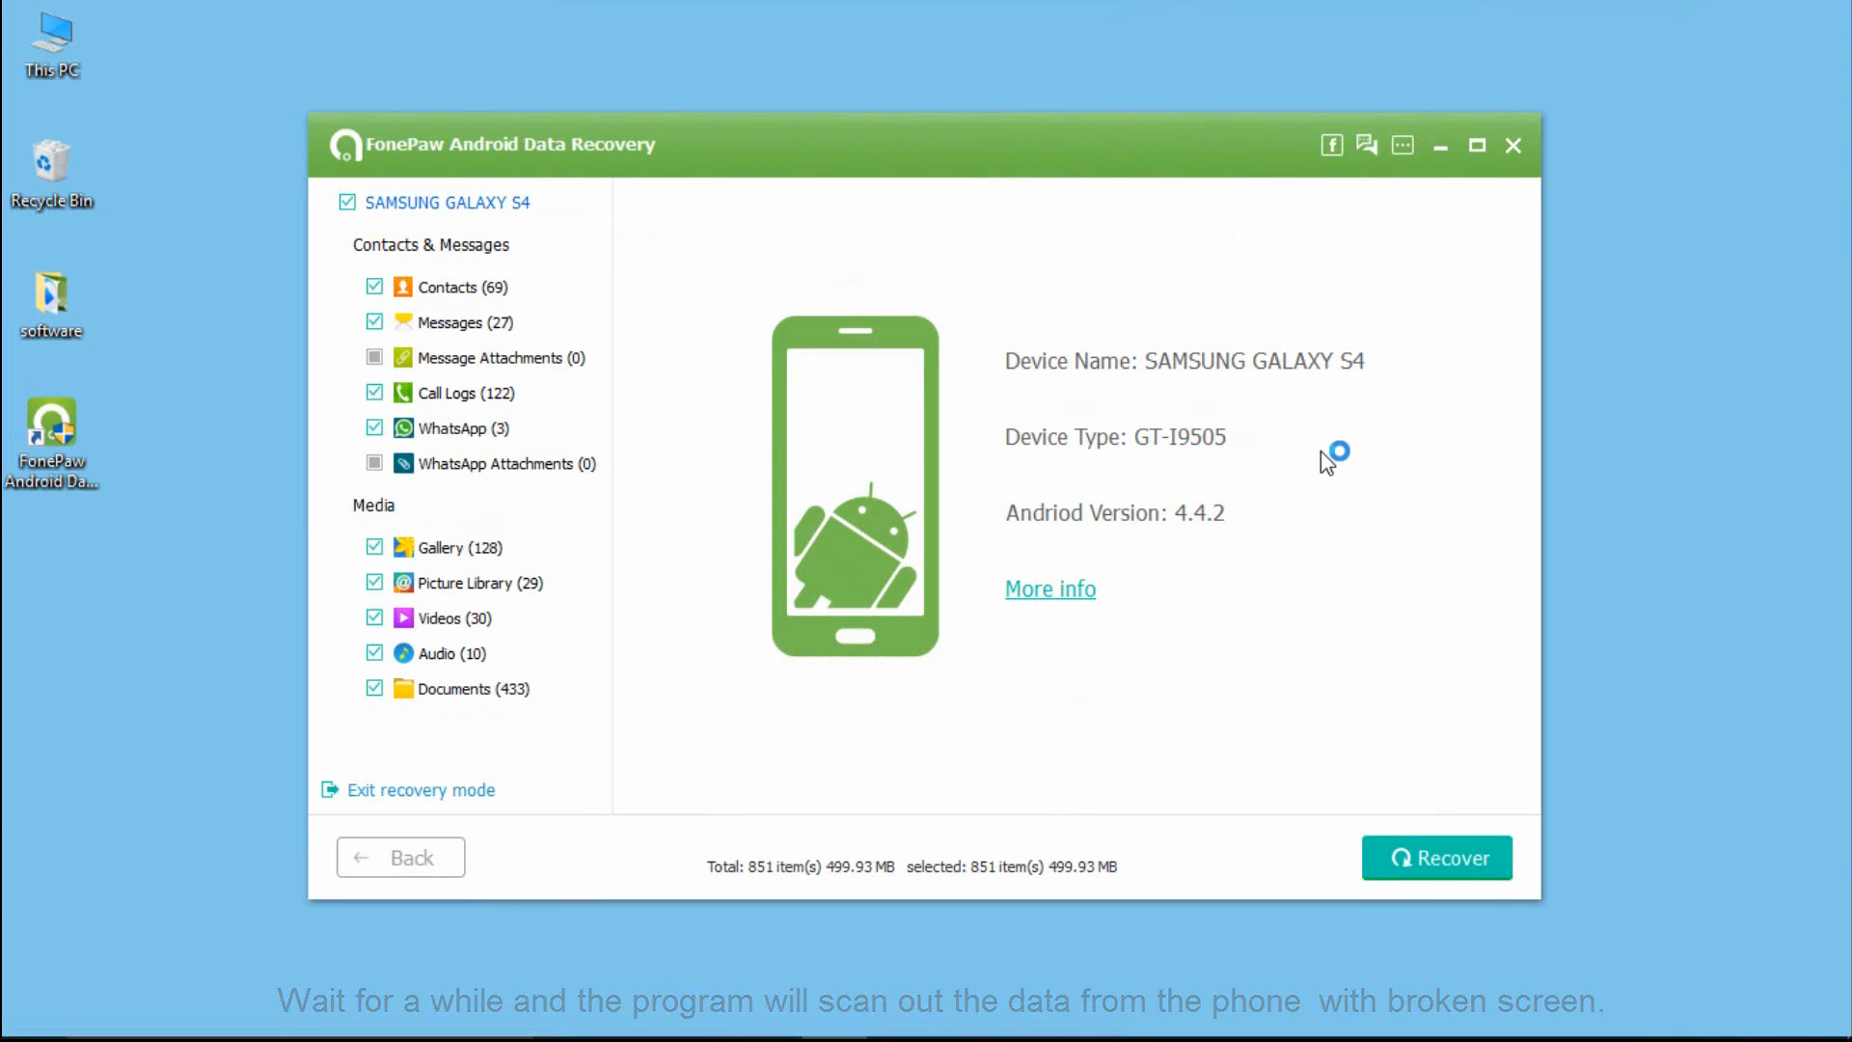
- Preview recovered messages, contacts, WhatsApp chats and gallery photos, ending on contacts
left_click(460, 322)
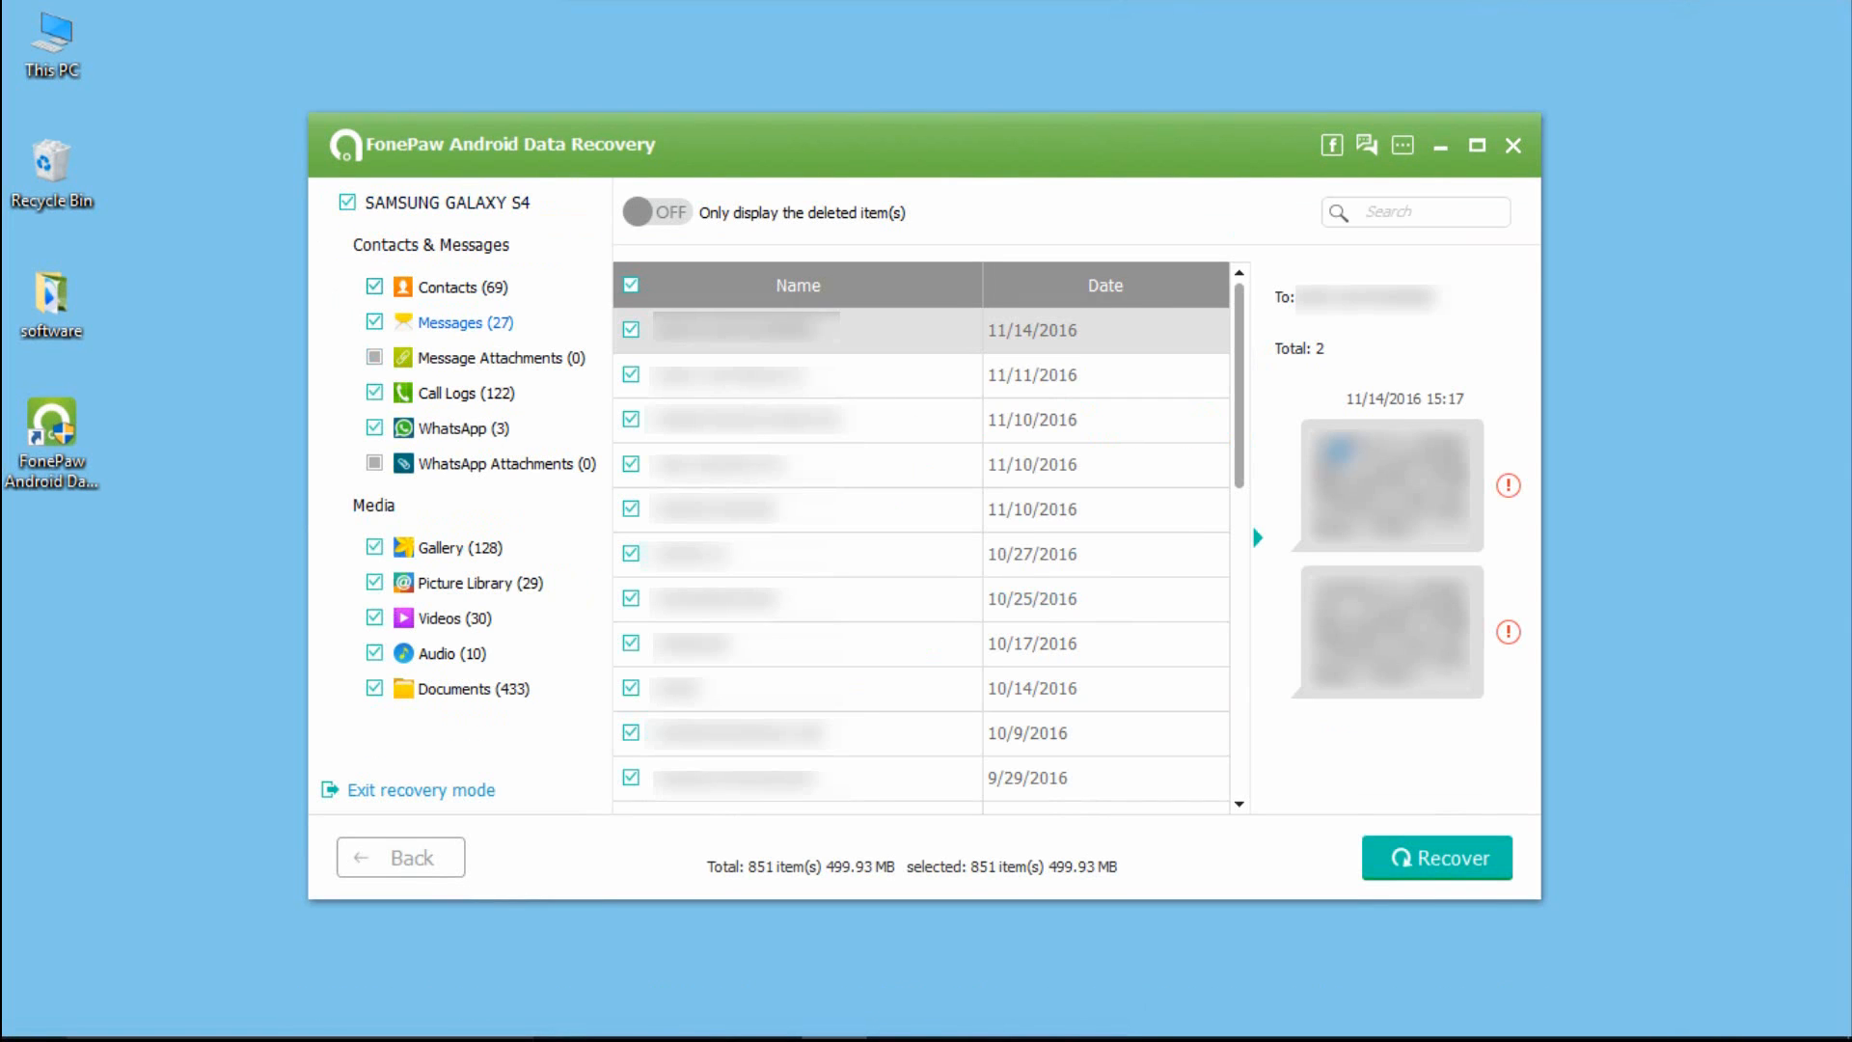
left_click(459, 287)
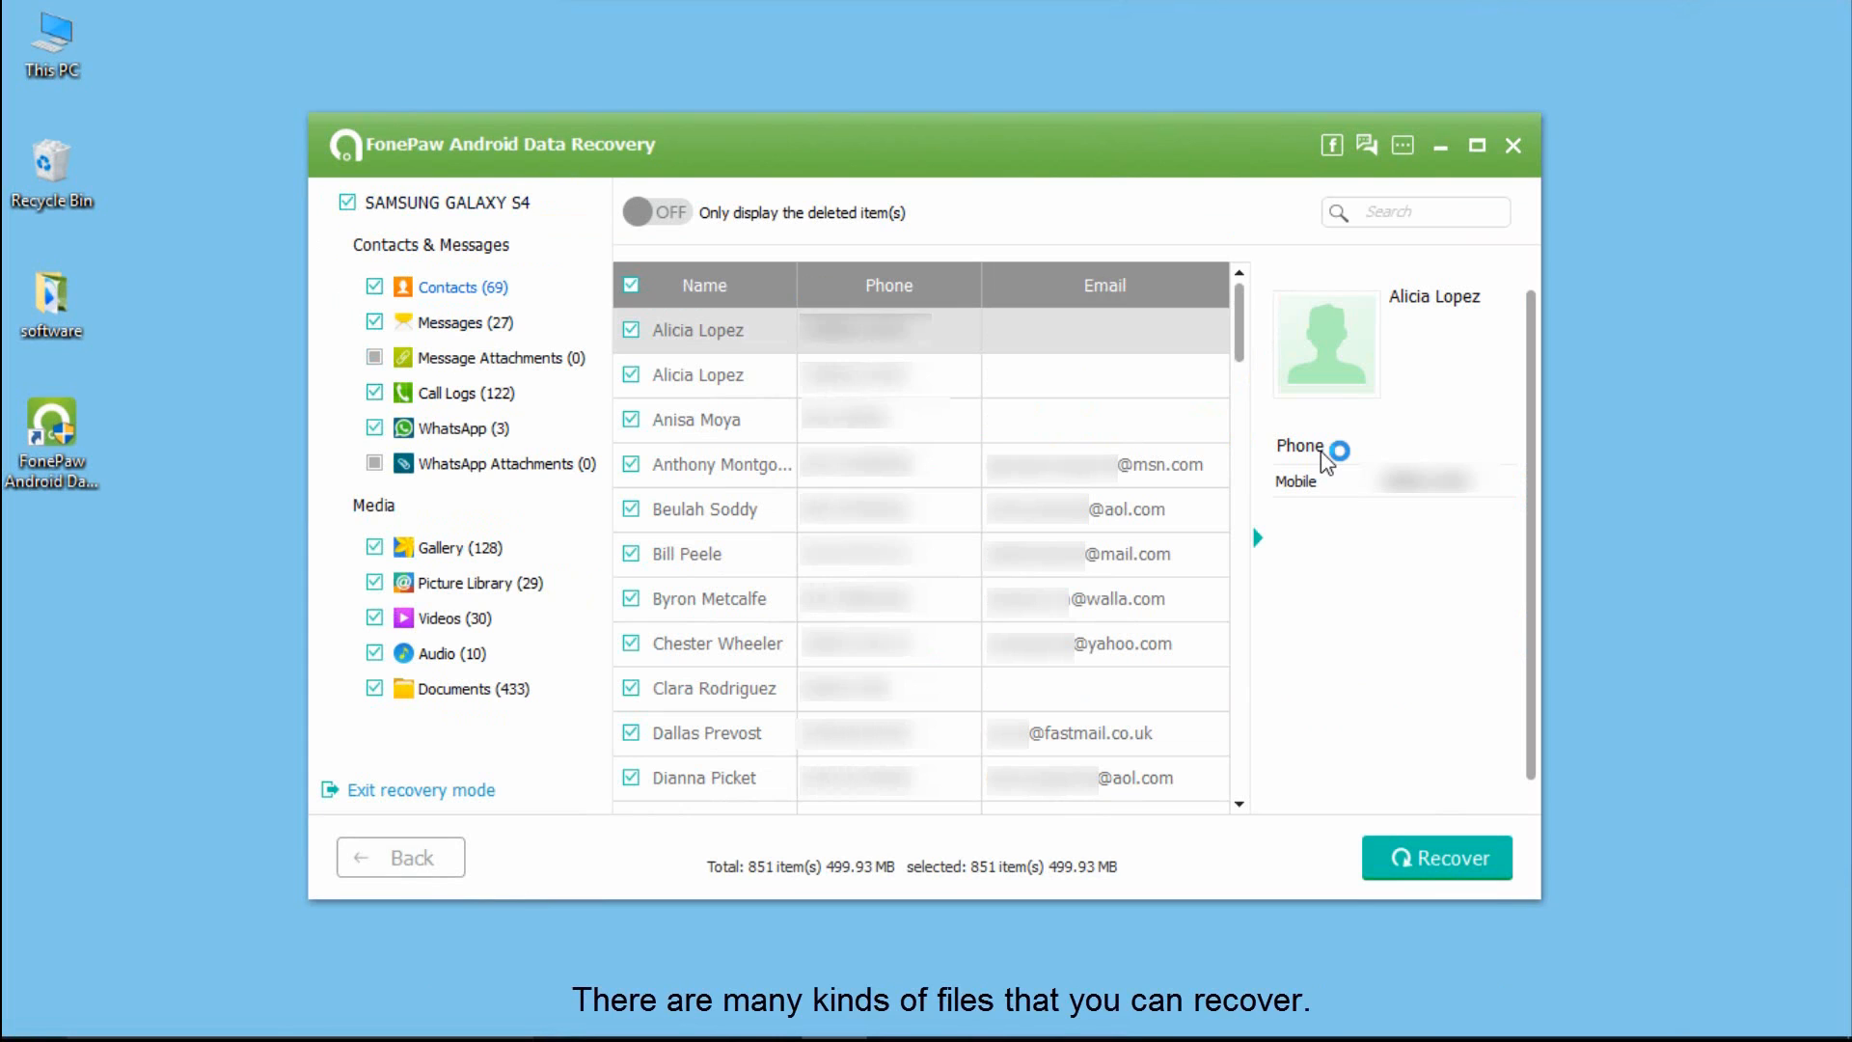
left_click(452, 429)
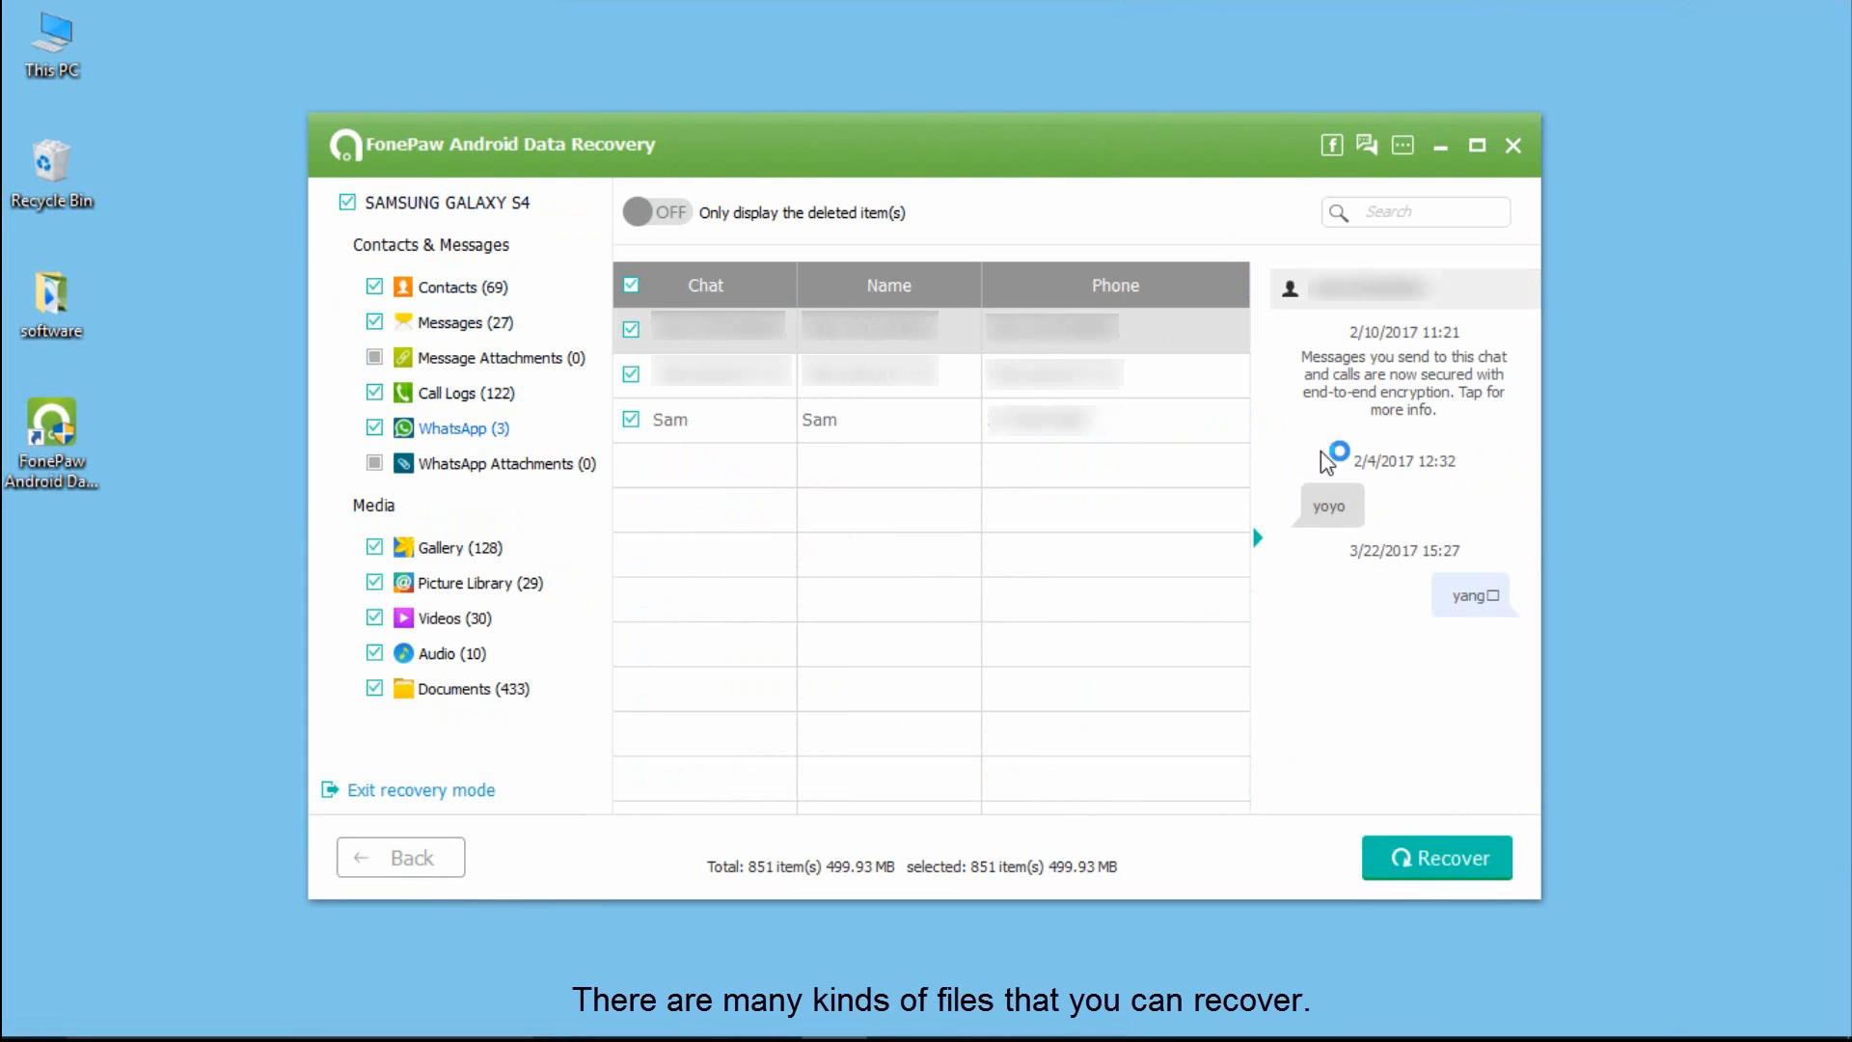
left_click(441, 546)
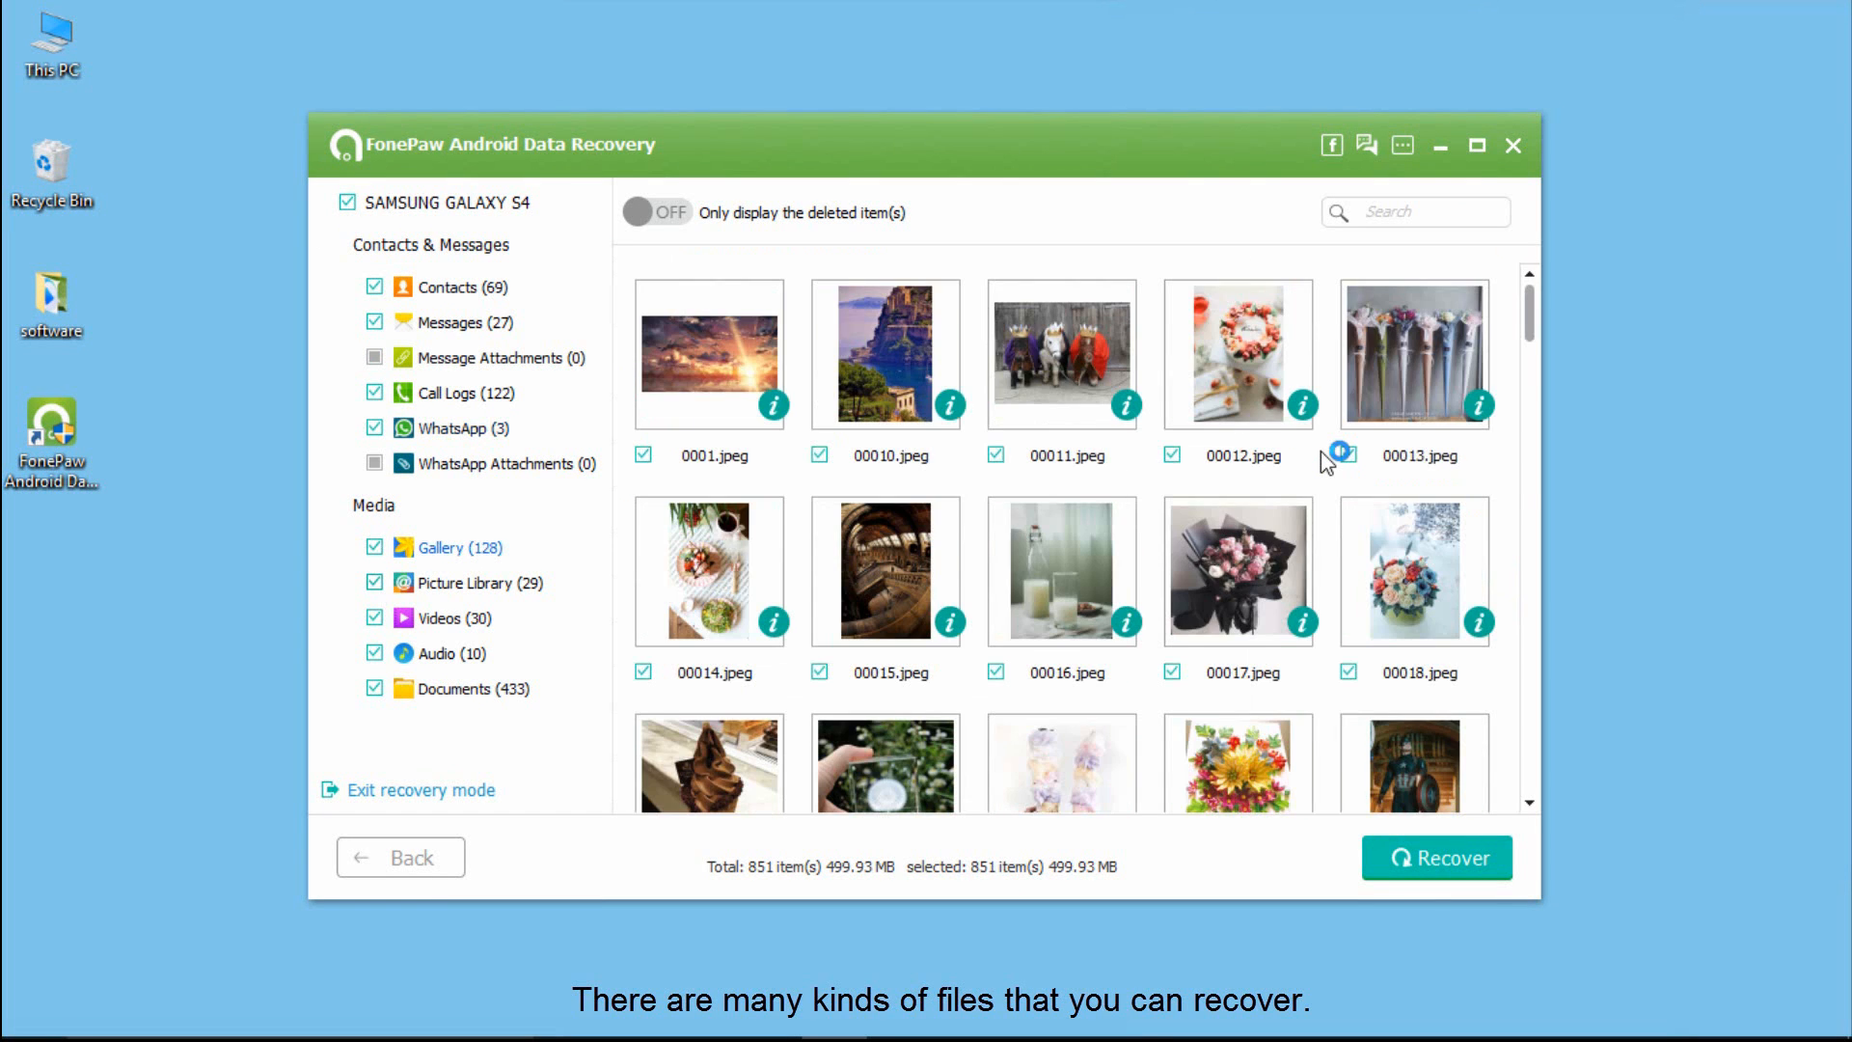
left_click(454, 287)
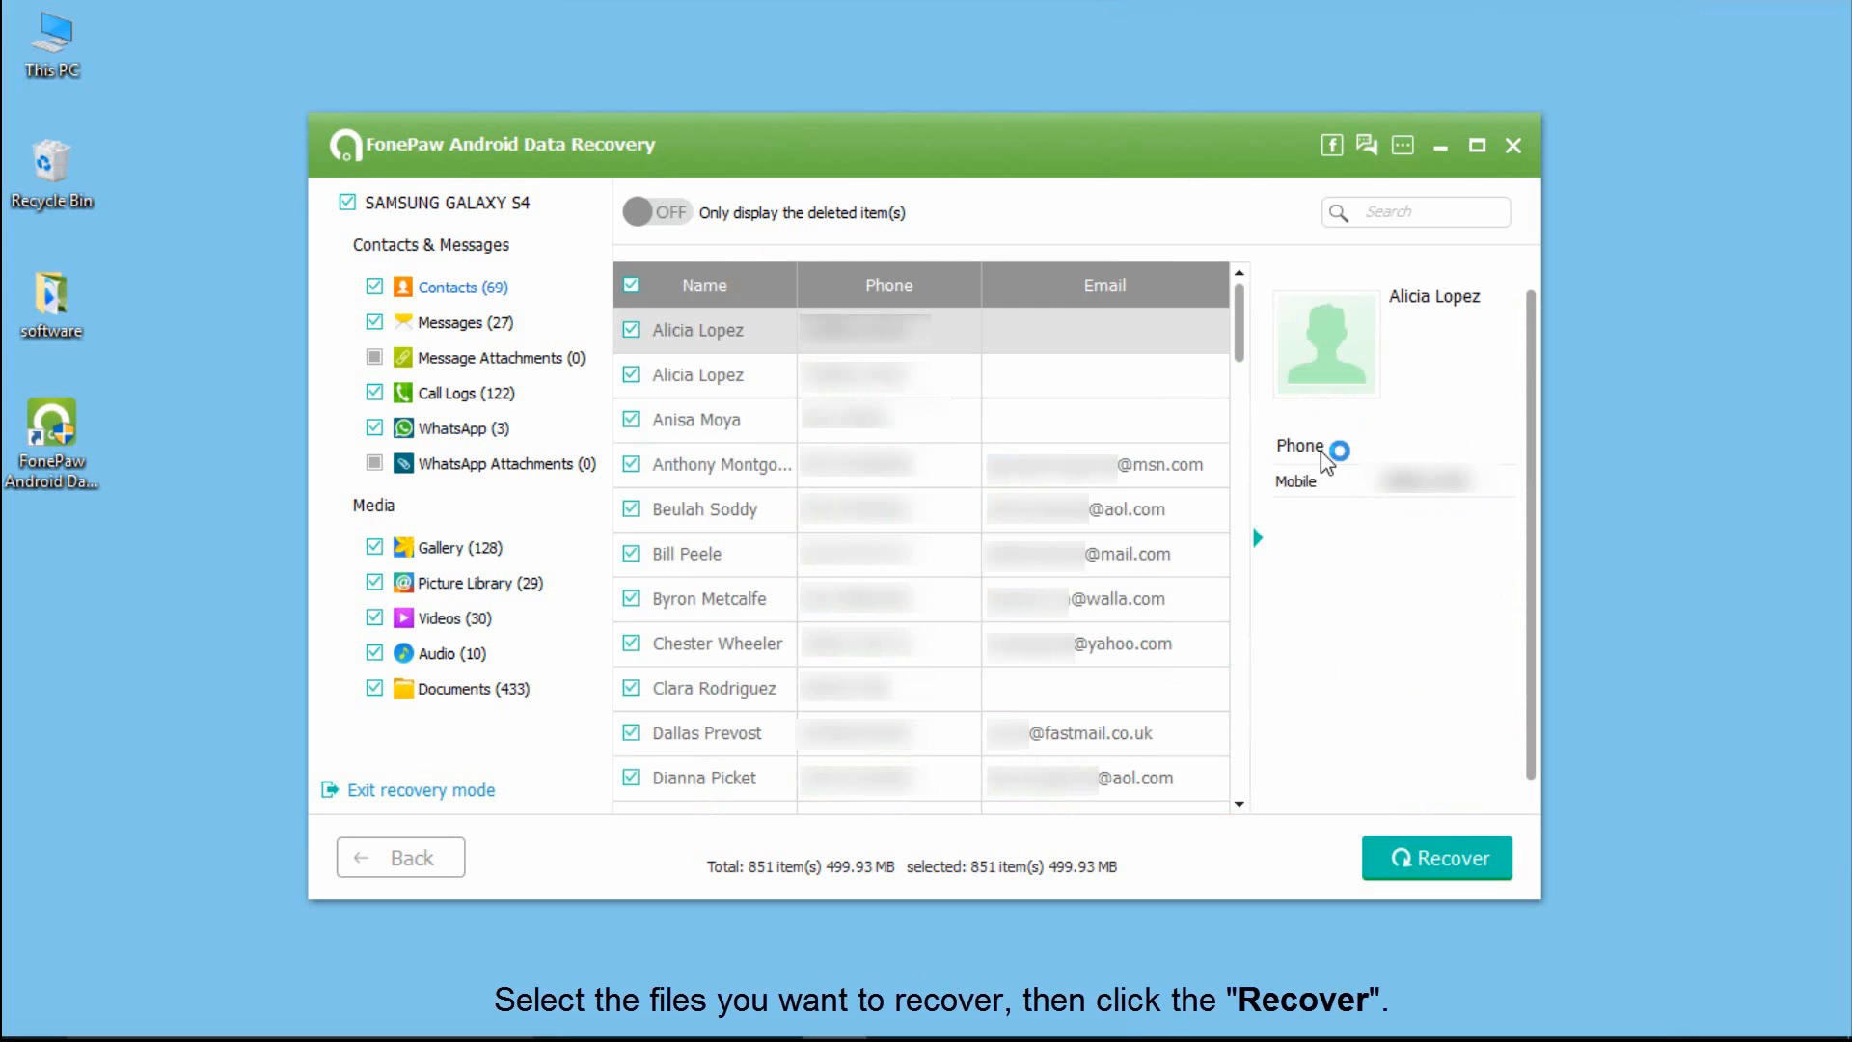
- Select only gallery photos 0001.jpeg and 00010.jpeg and begin recovering them
left_click(441, 546)
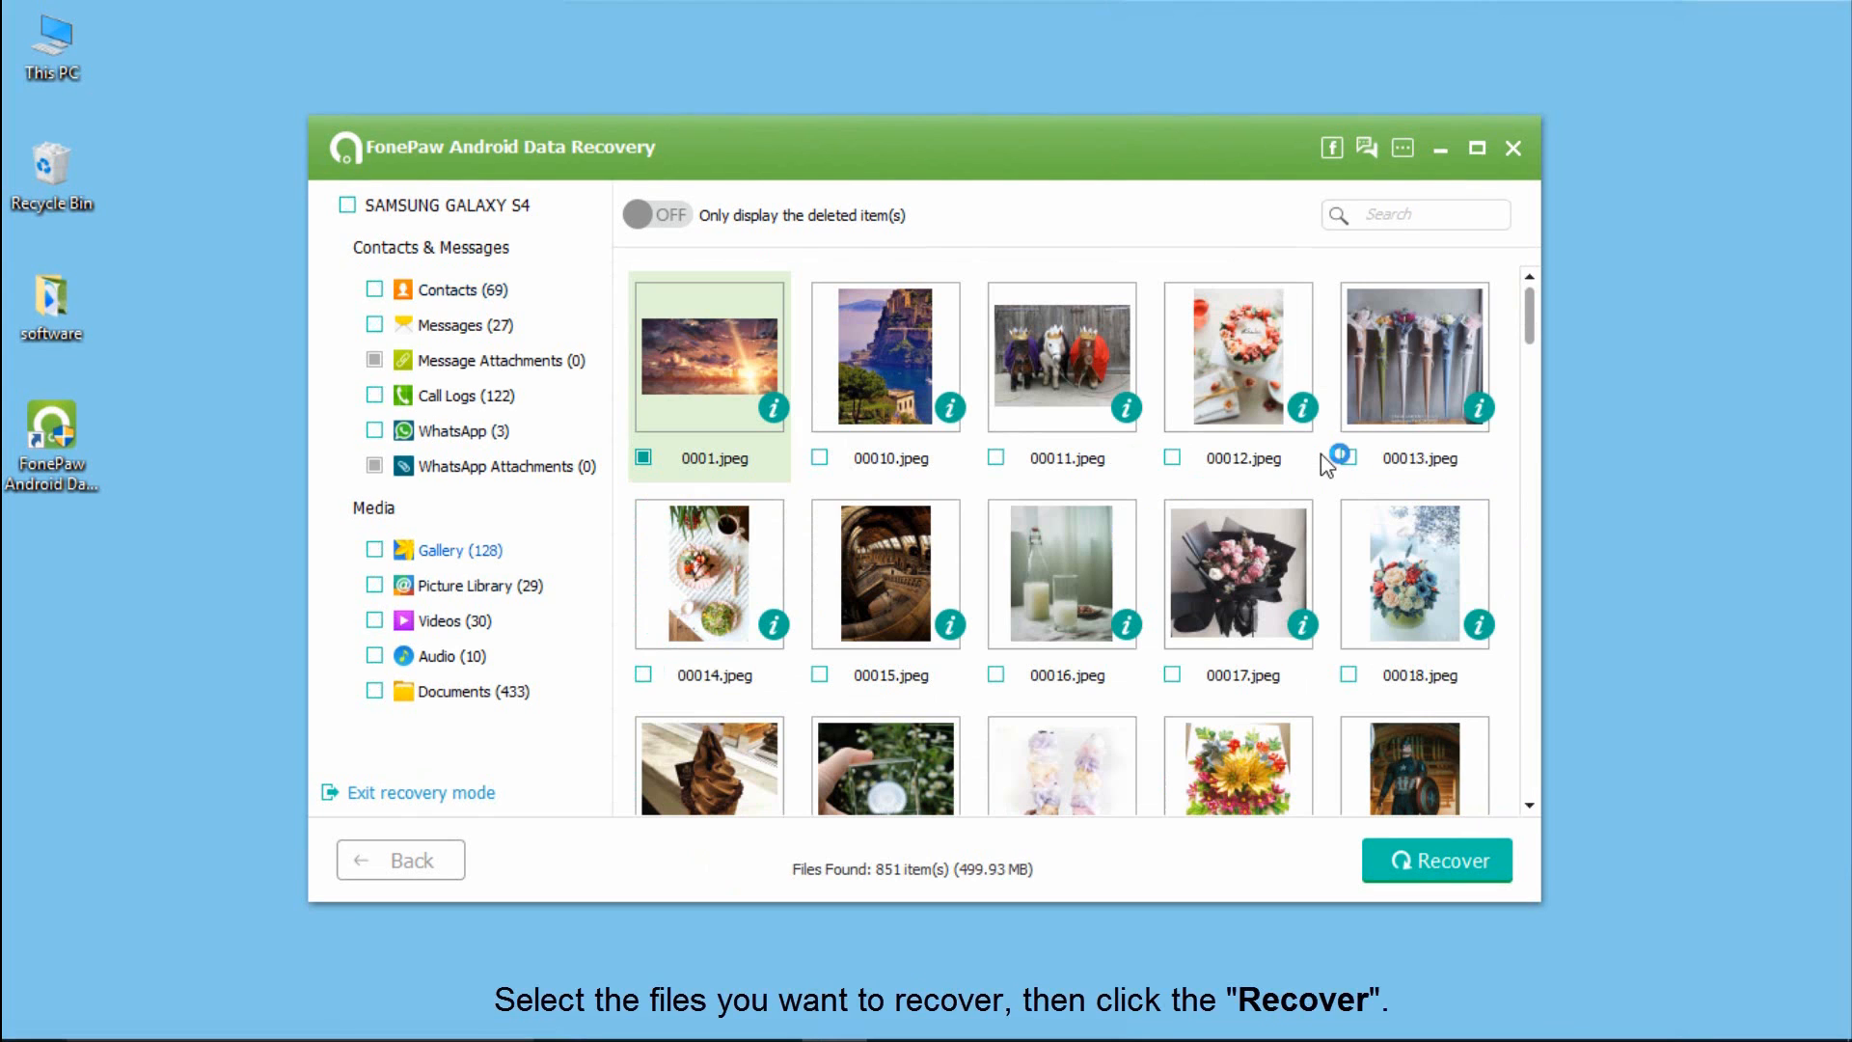
left_click(642, 457)
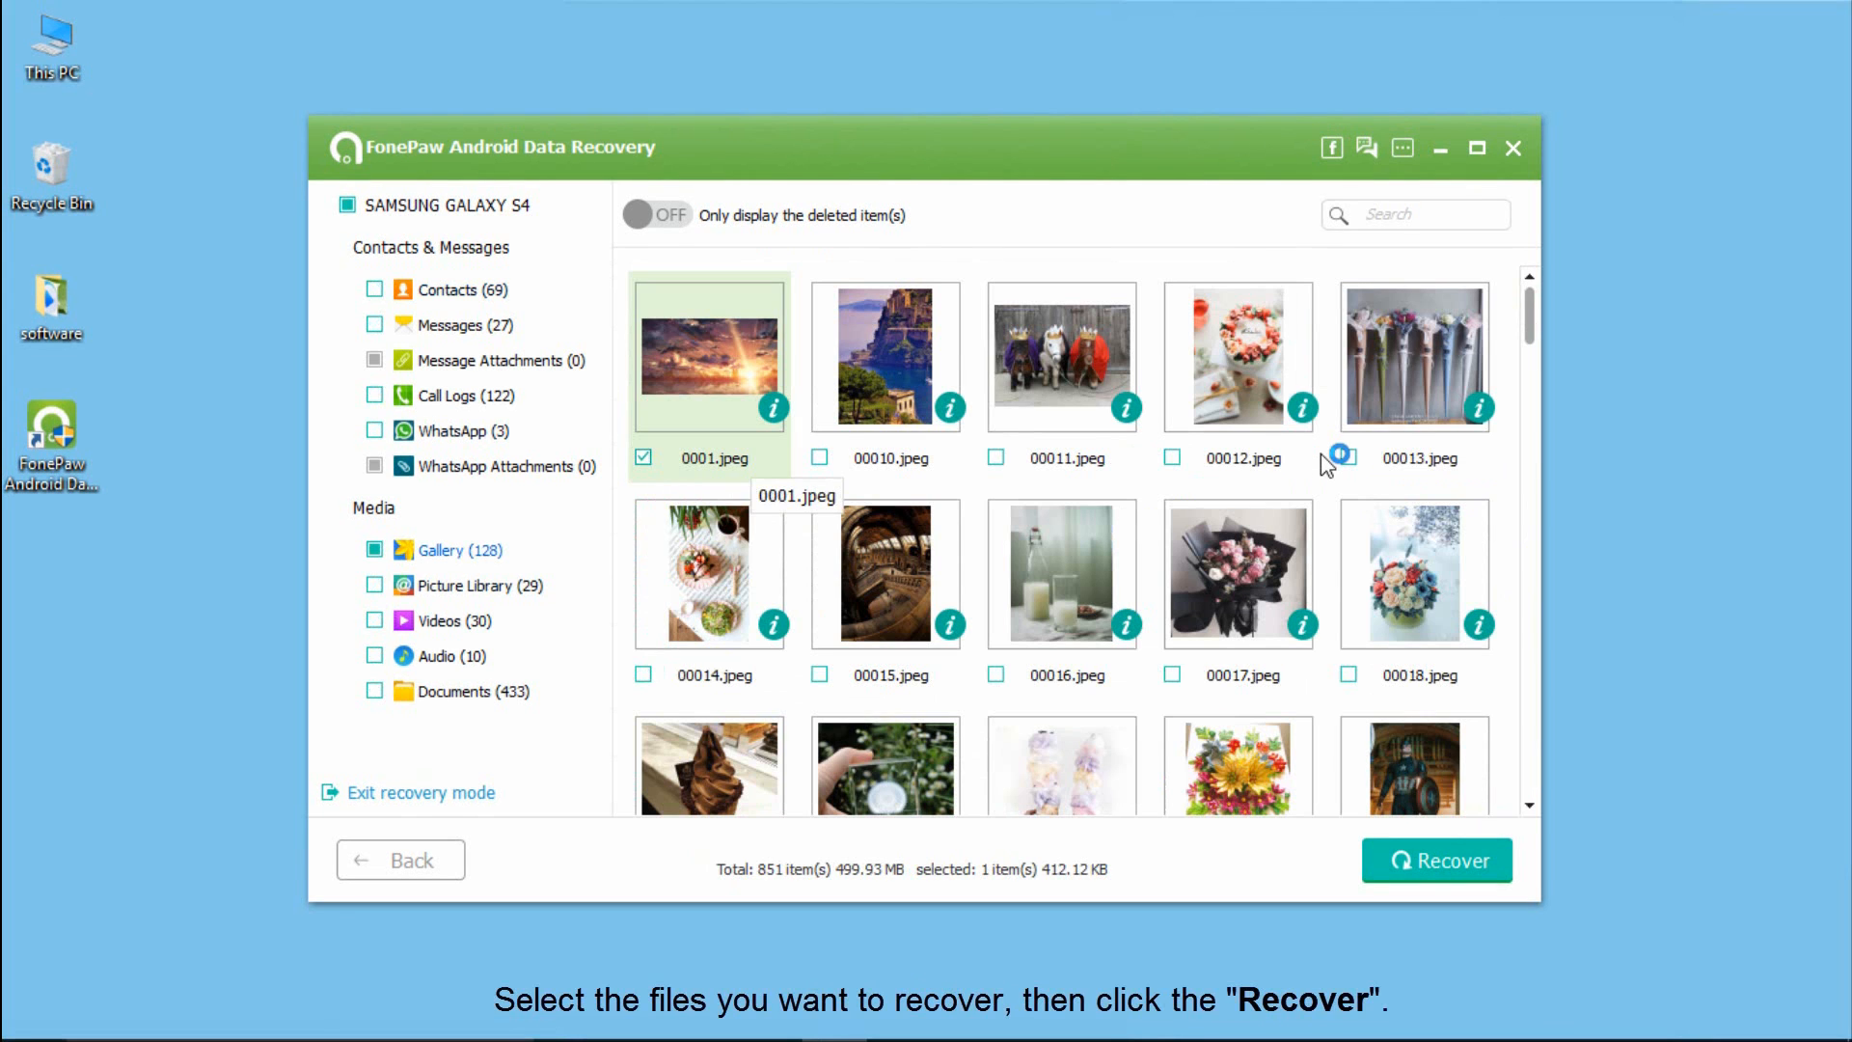
left_click(818, 457)
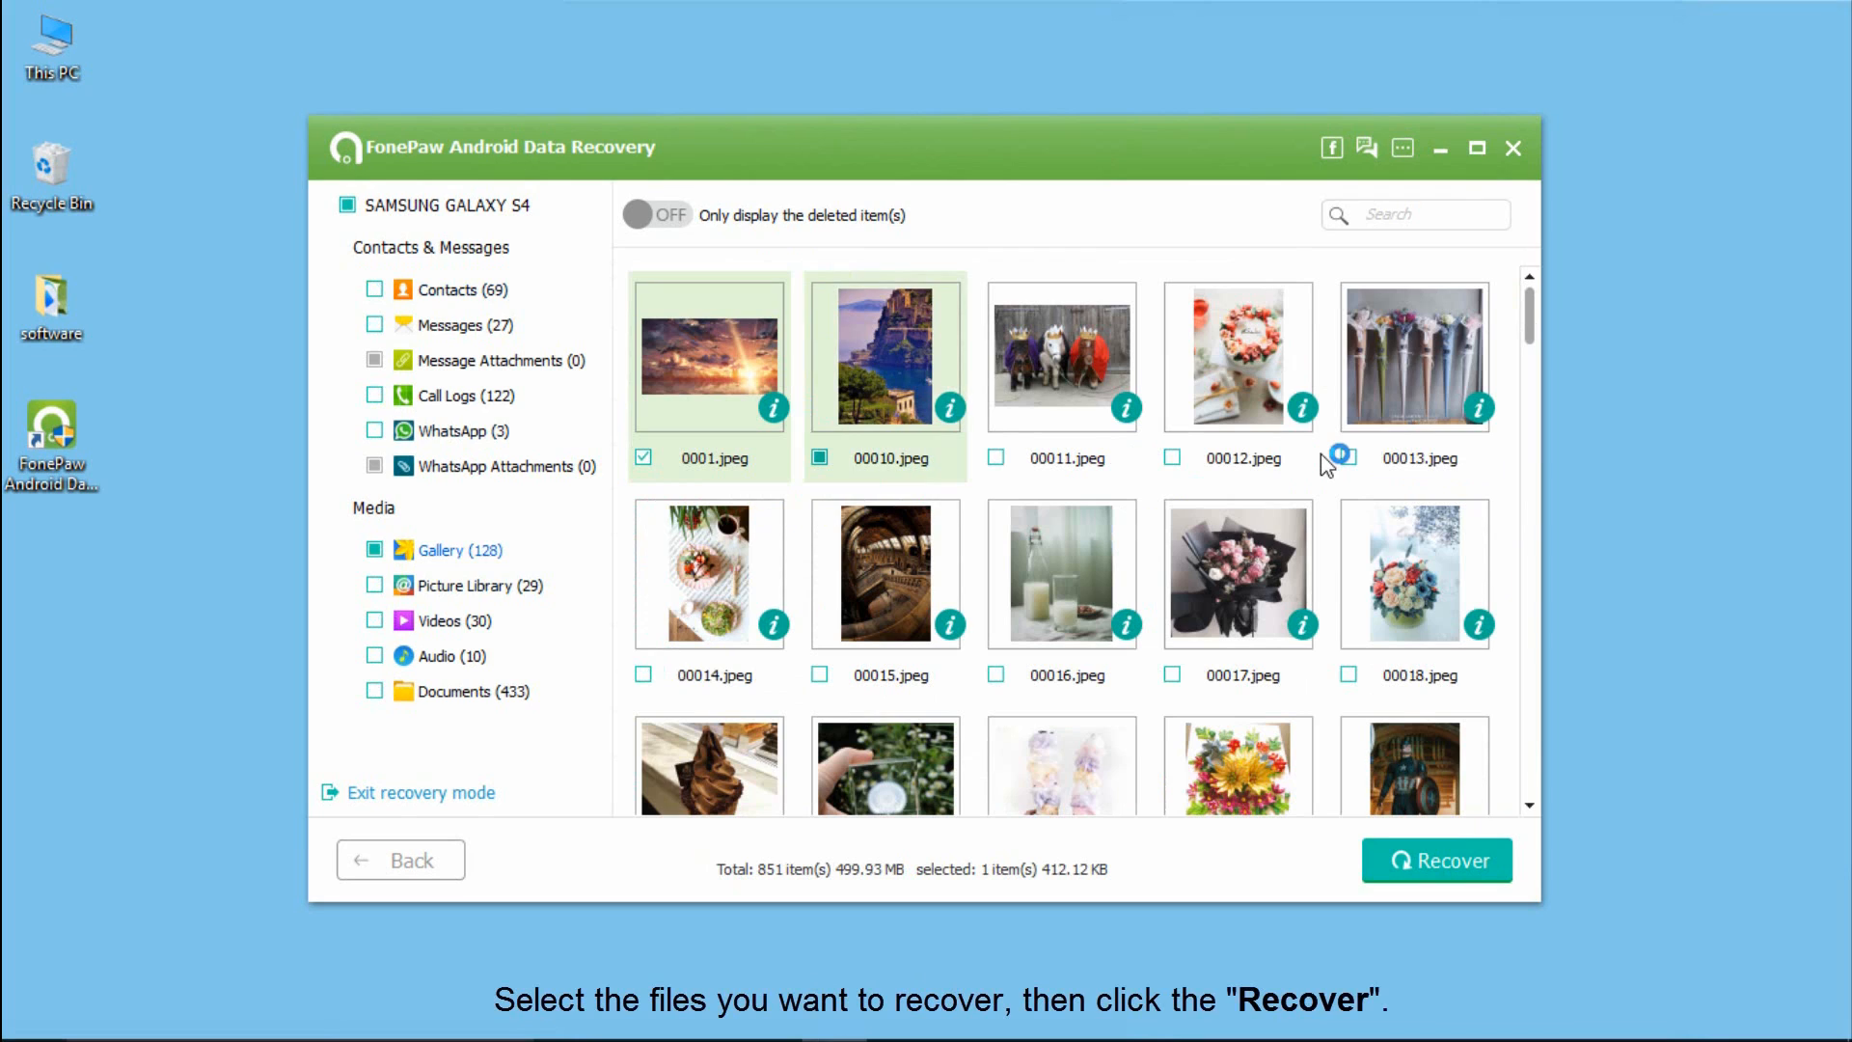
left_click(1436, 860)
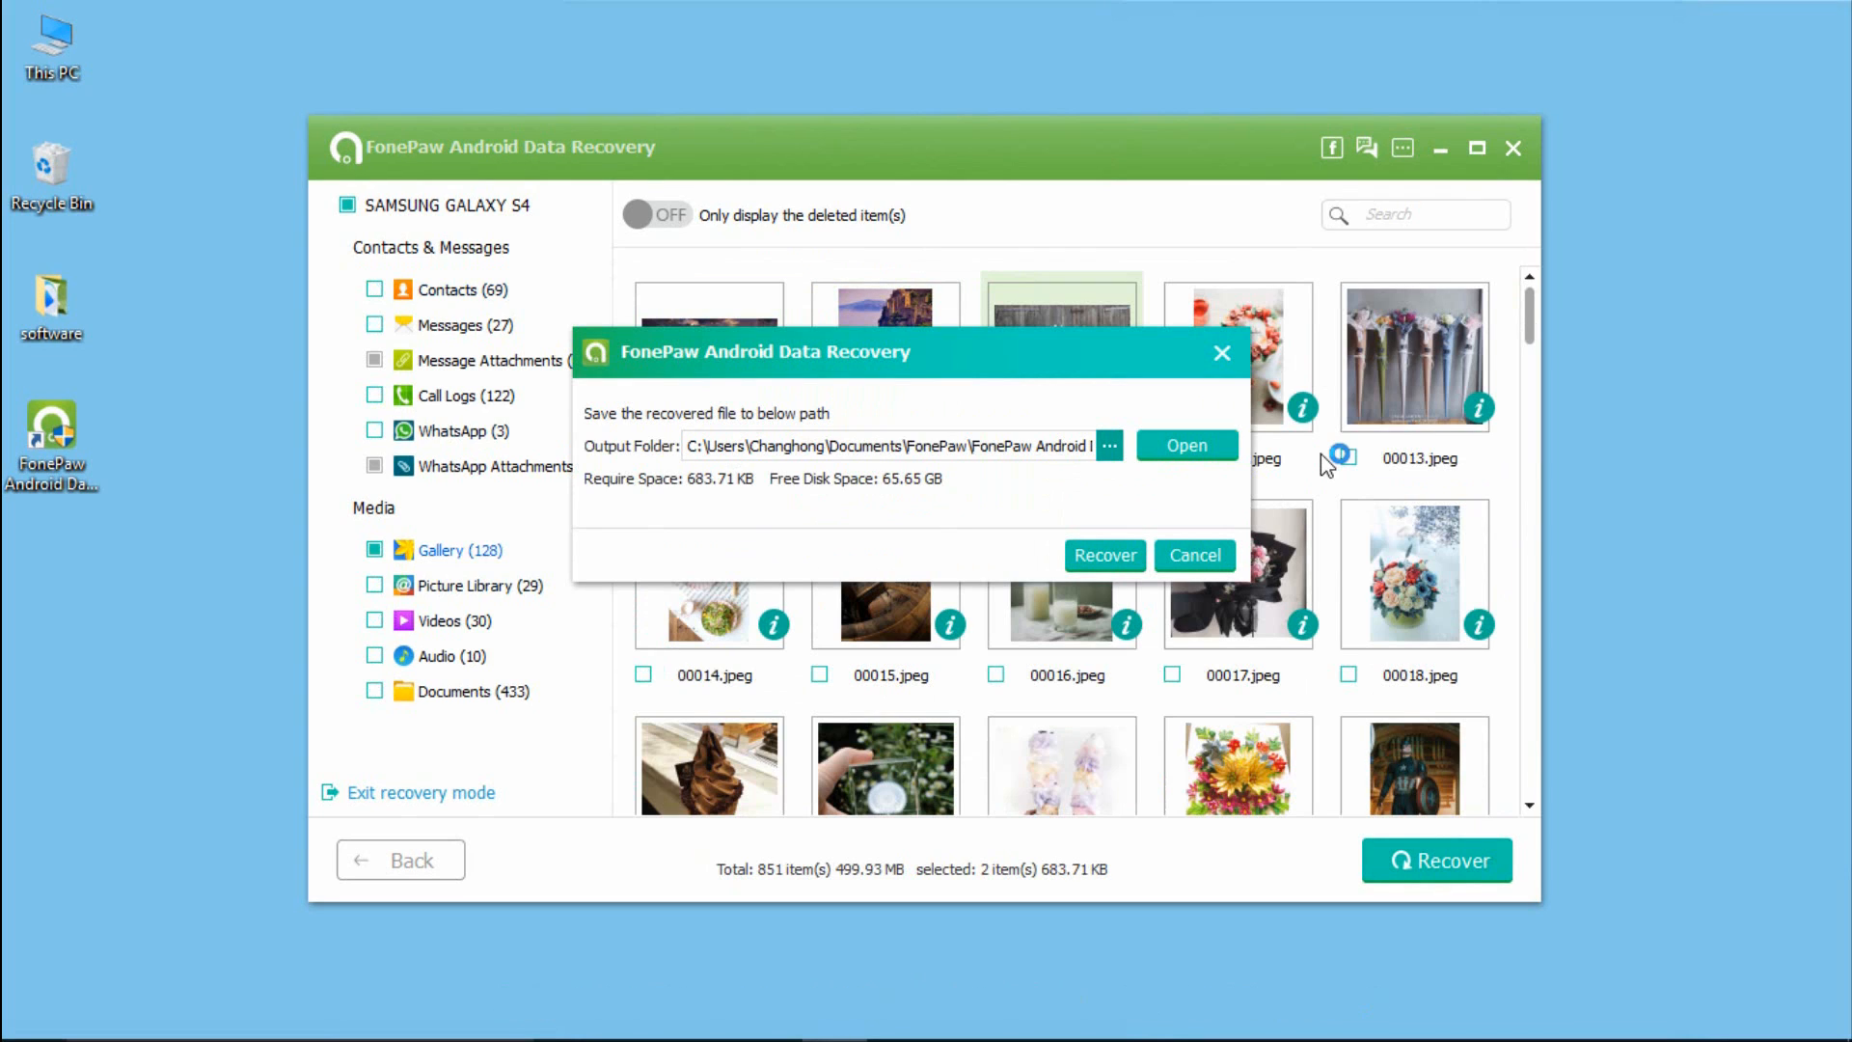
- Recover the two photos to the Desktop and open the Gallery folder in File Explorer
left_click(1109, 444)
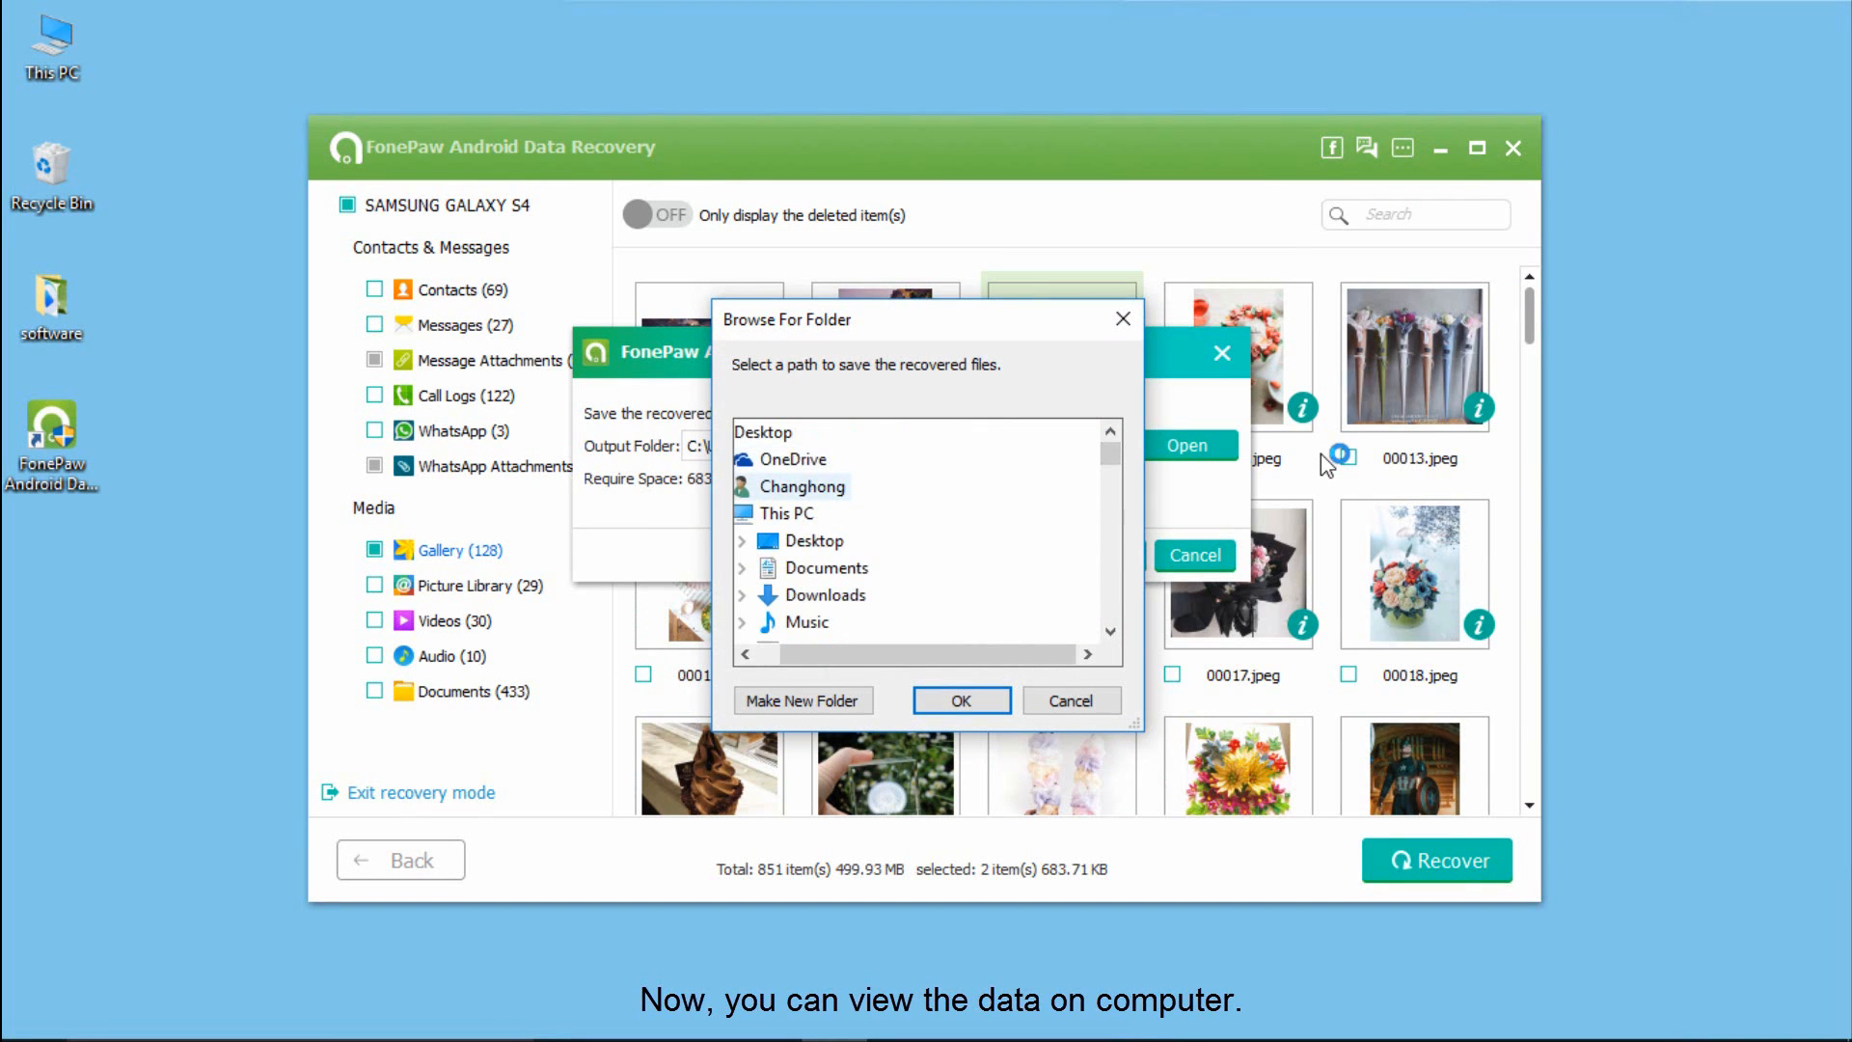
left_click(815, 540)
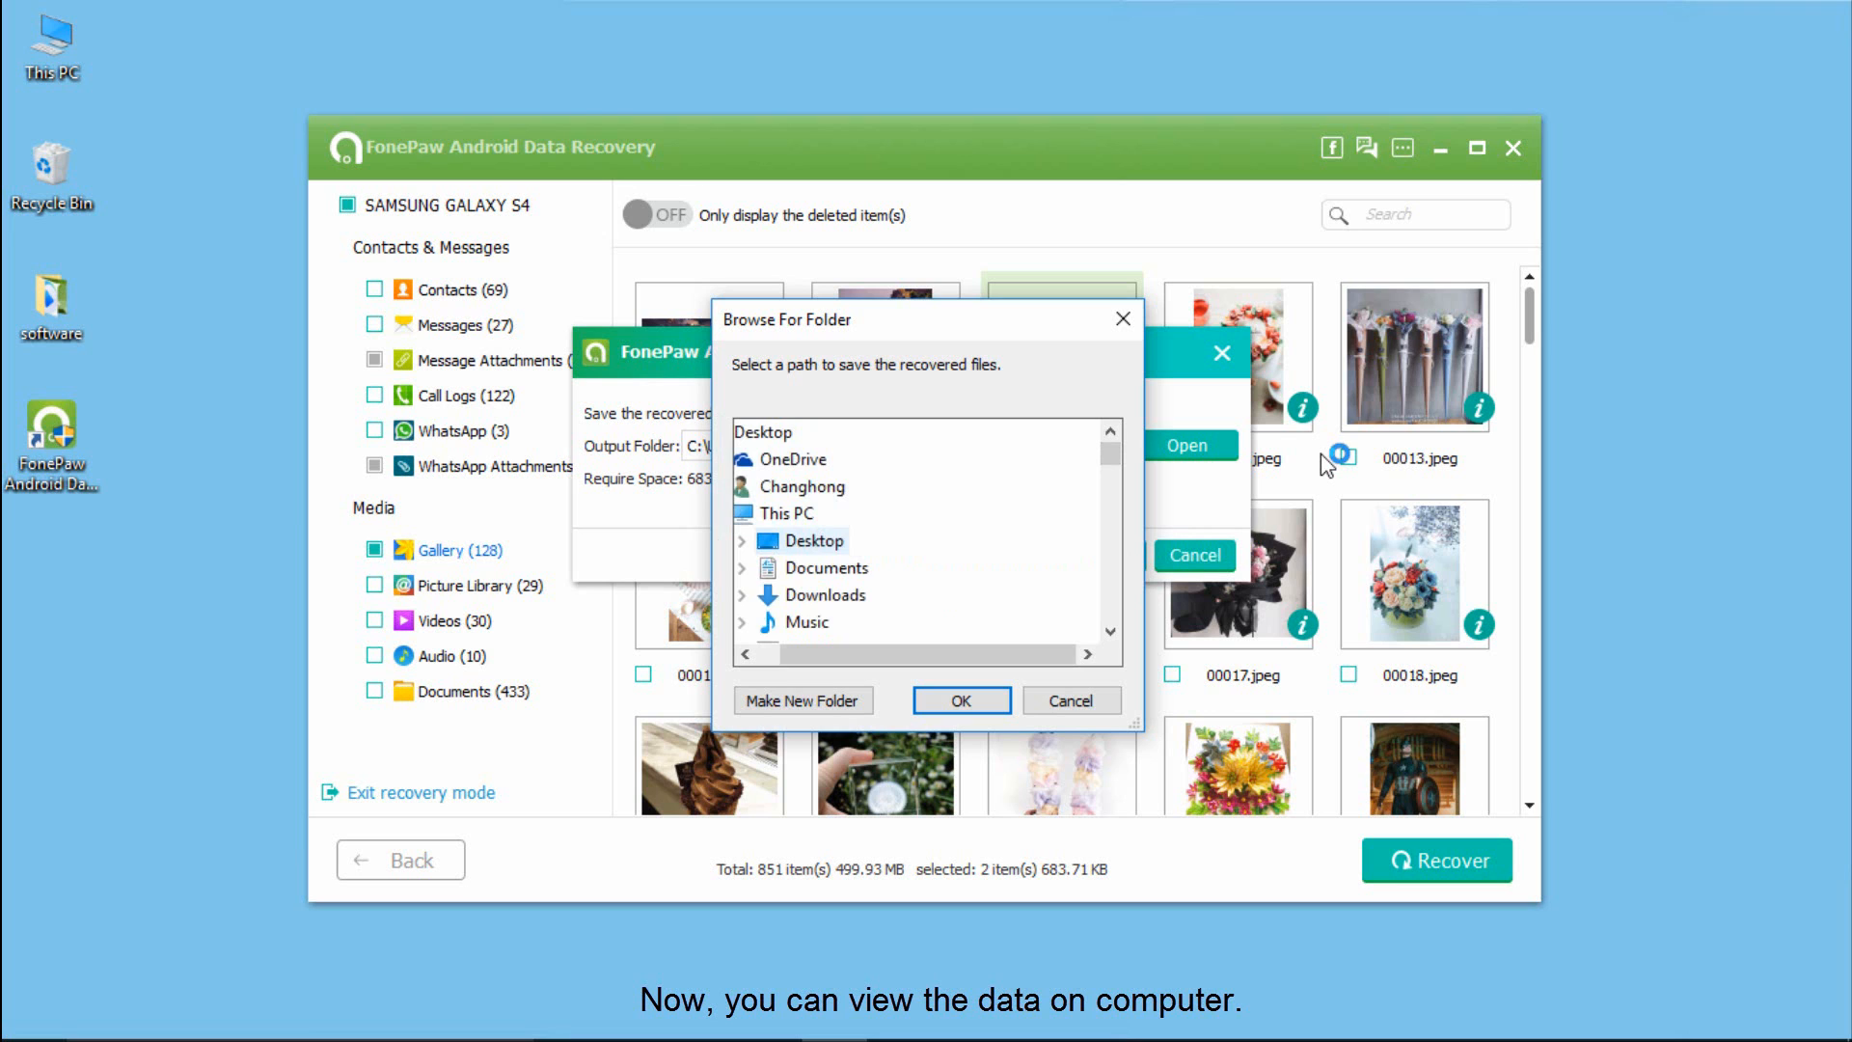
left_click(960, 701)
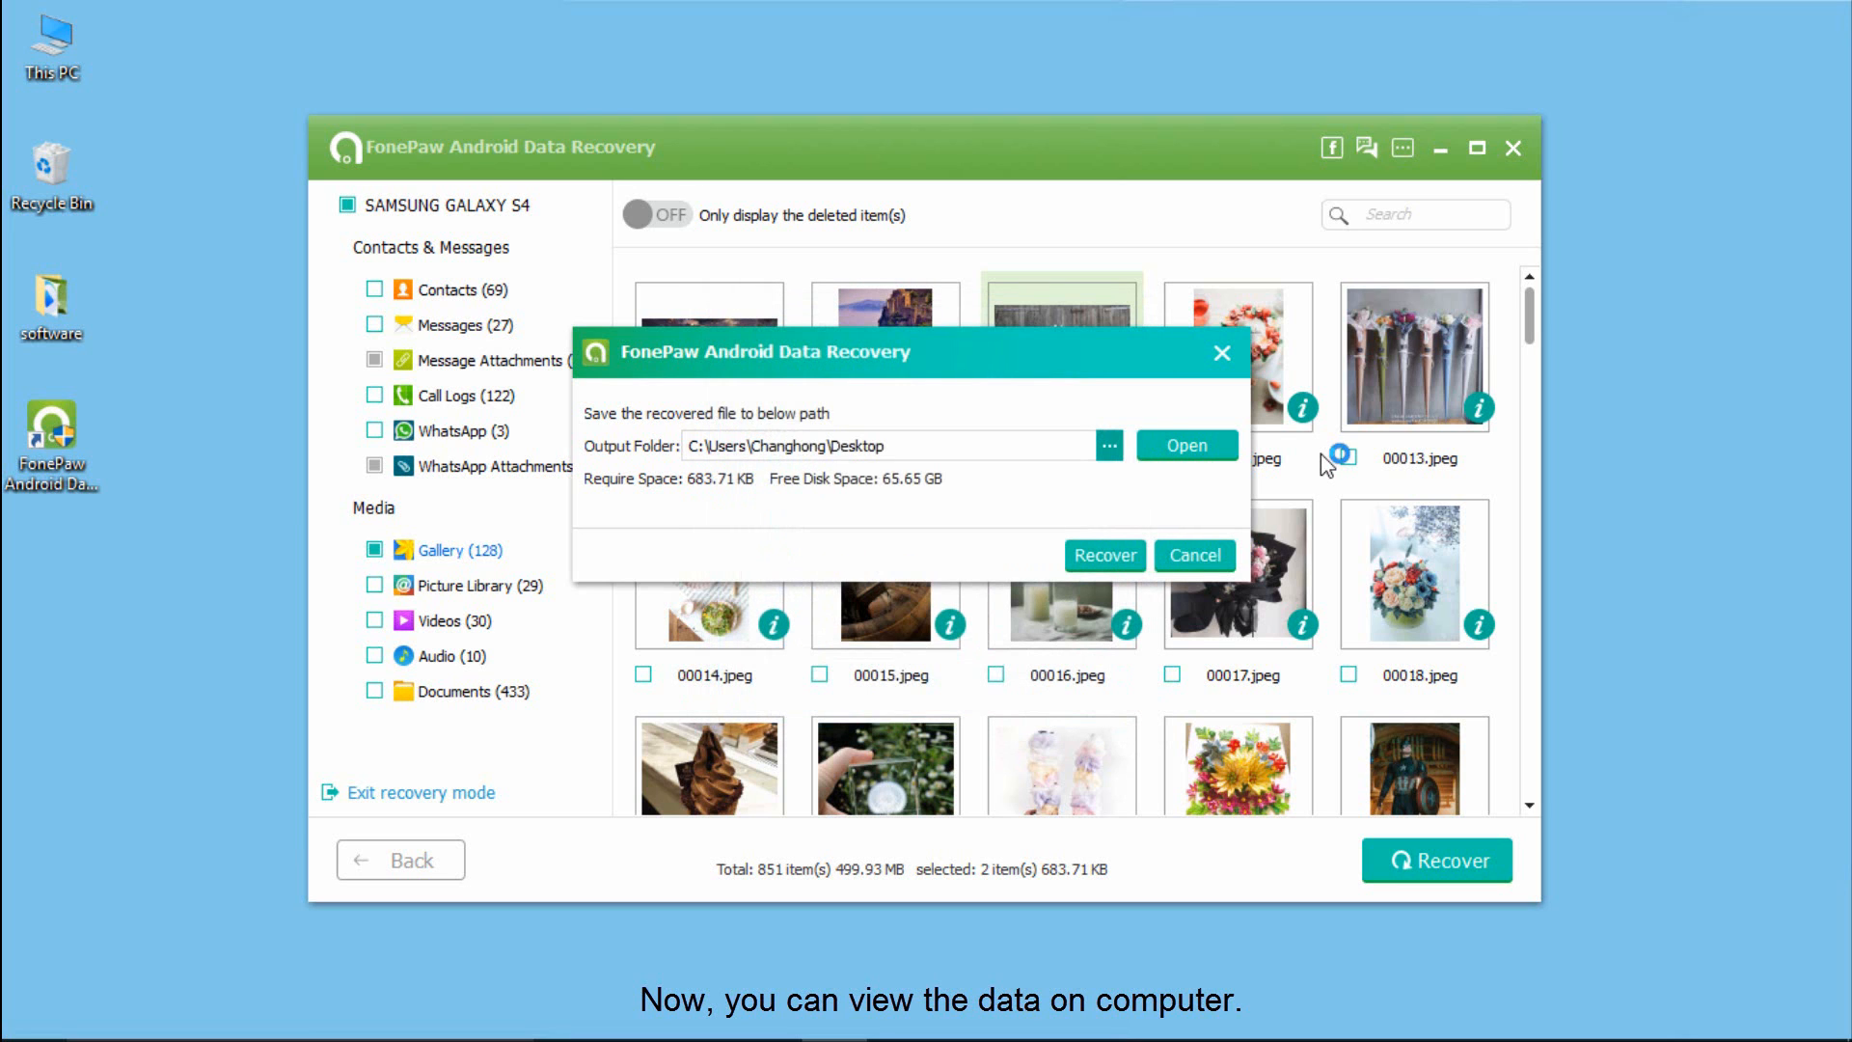
left_click(1187, 444)
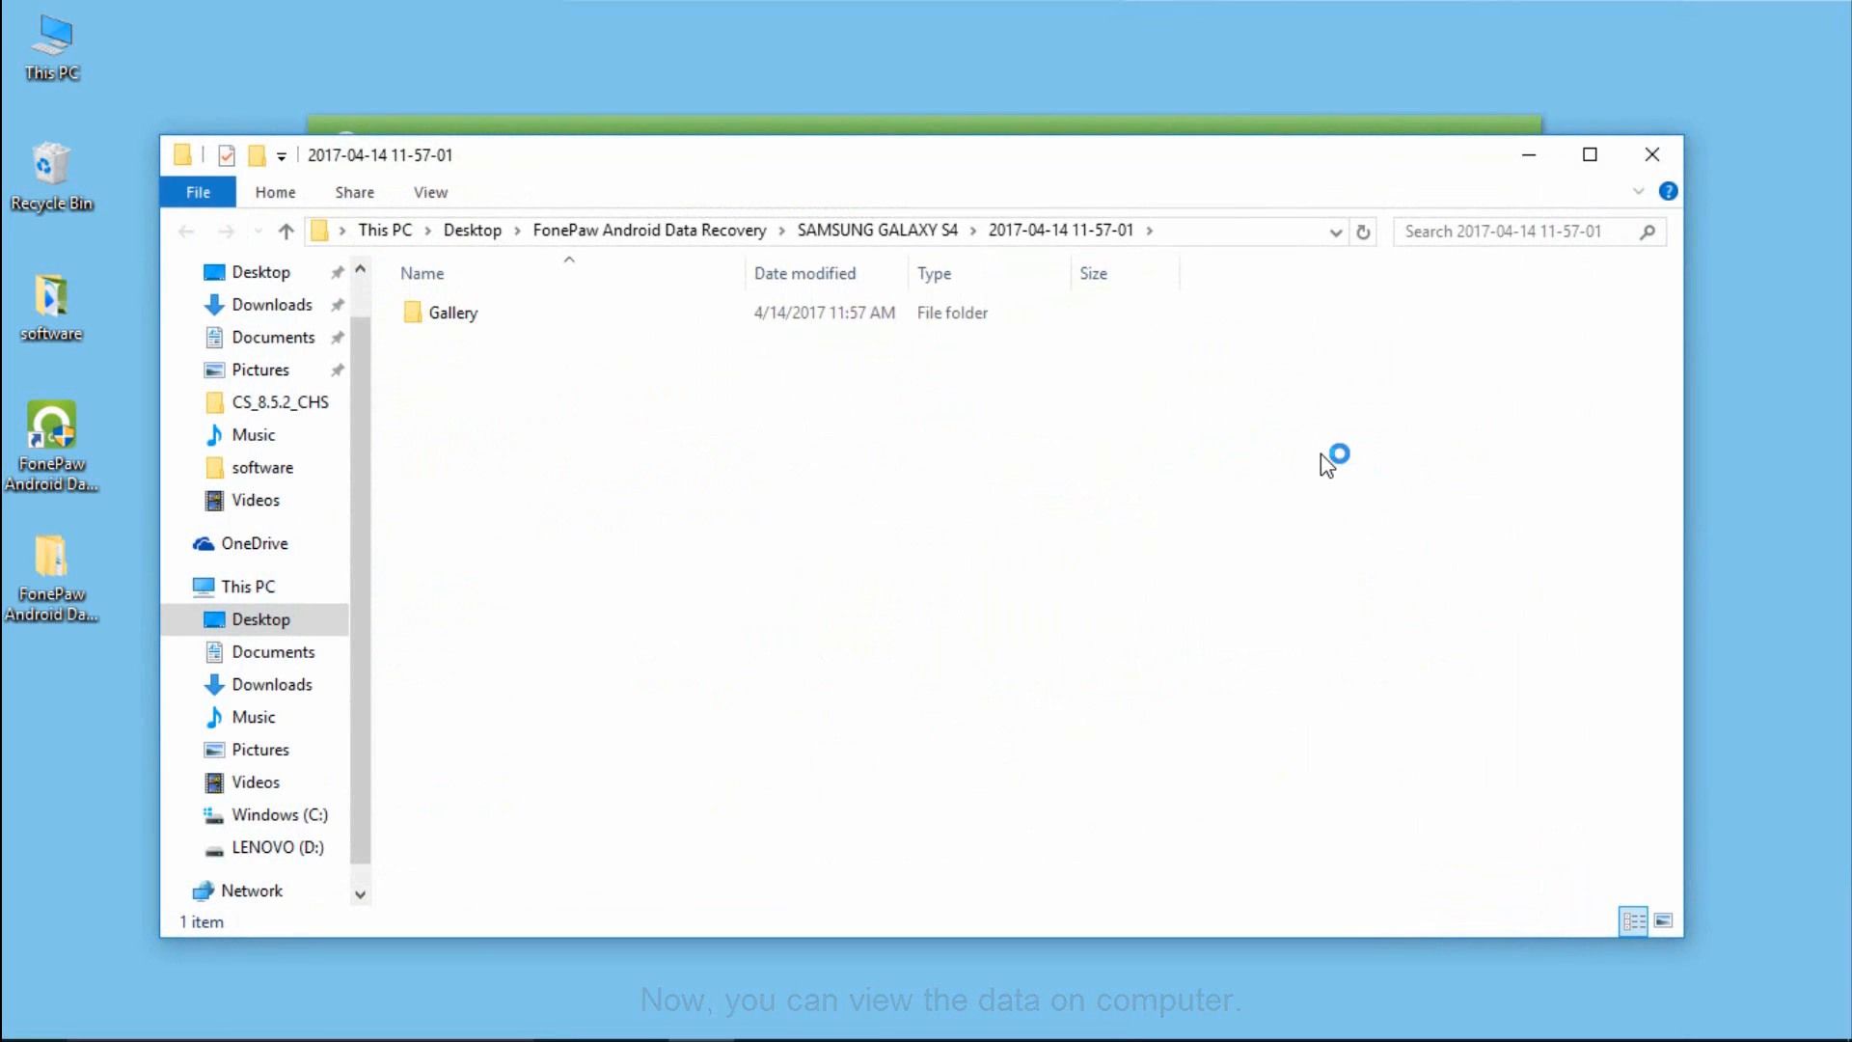
double_click(454, 311)
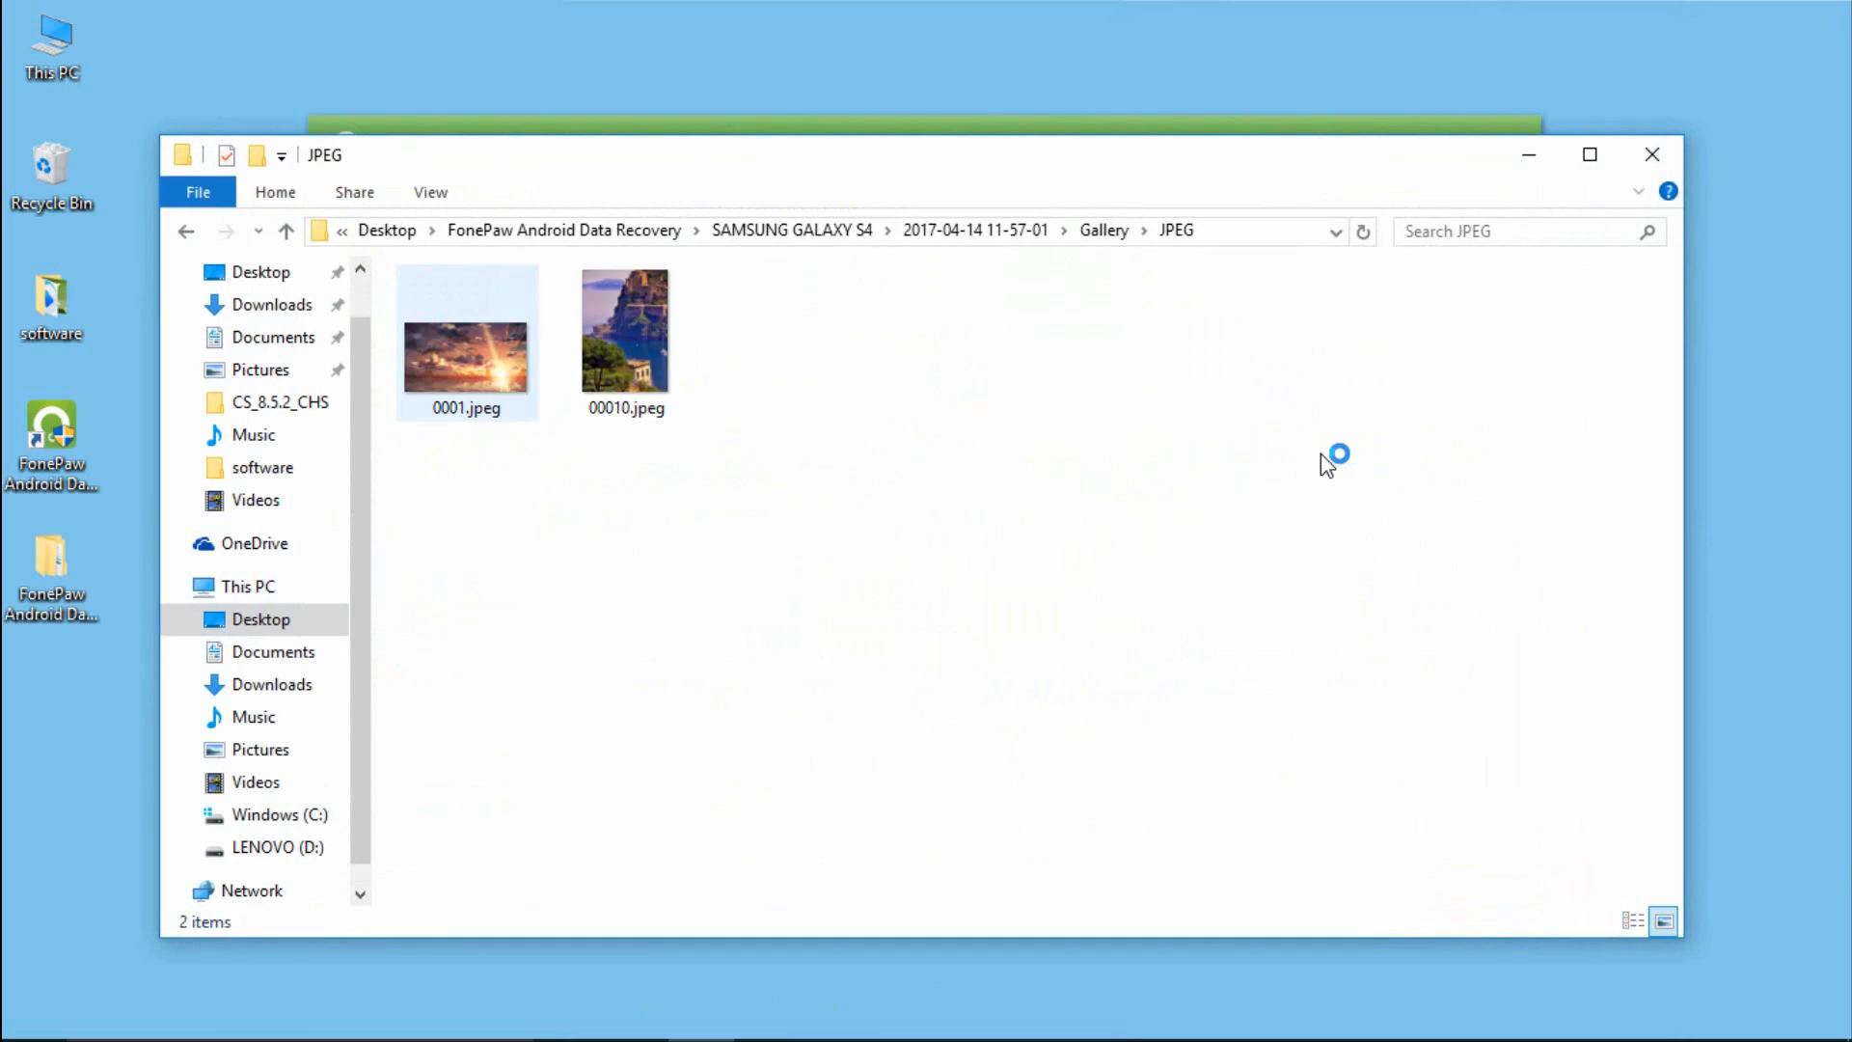